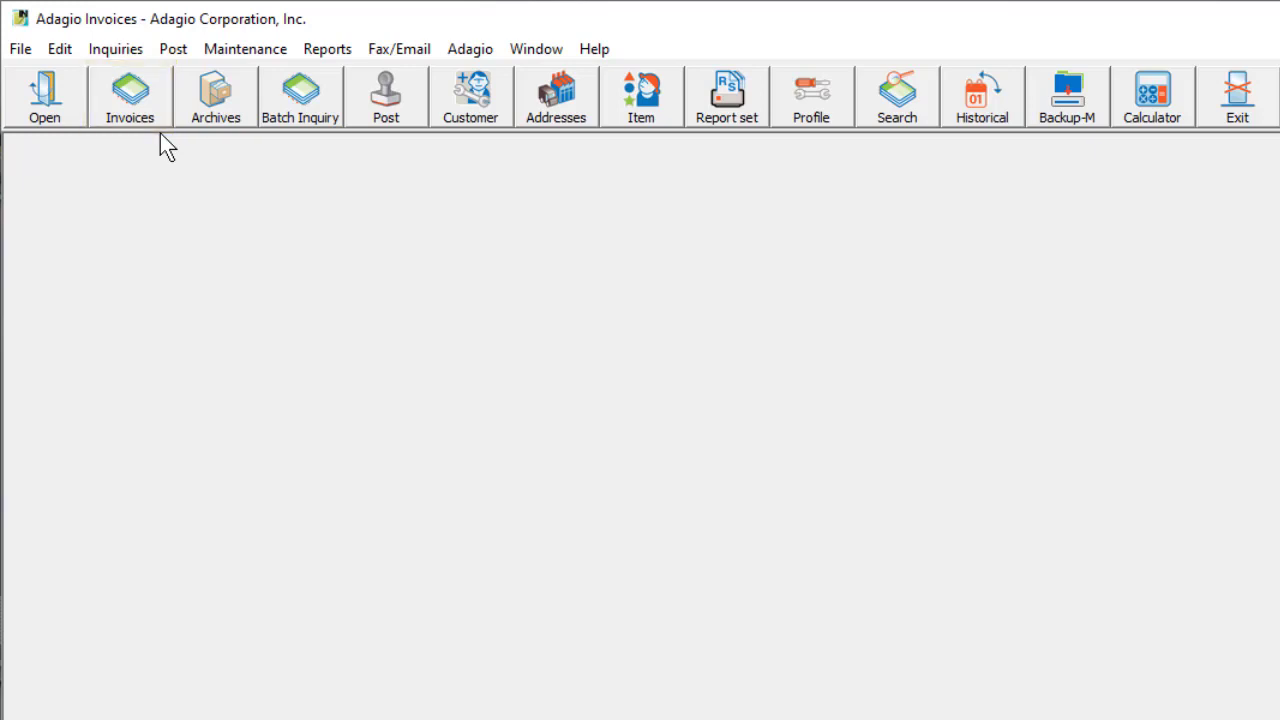
Bring up the Open Invoice Batches list from the Edit menu
{"action": "left_click", "coordinate": [60, 48]}
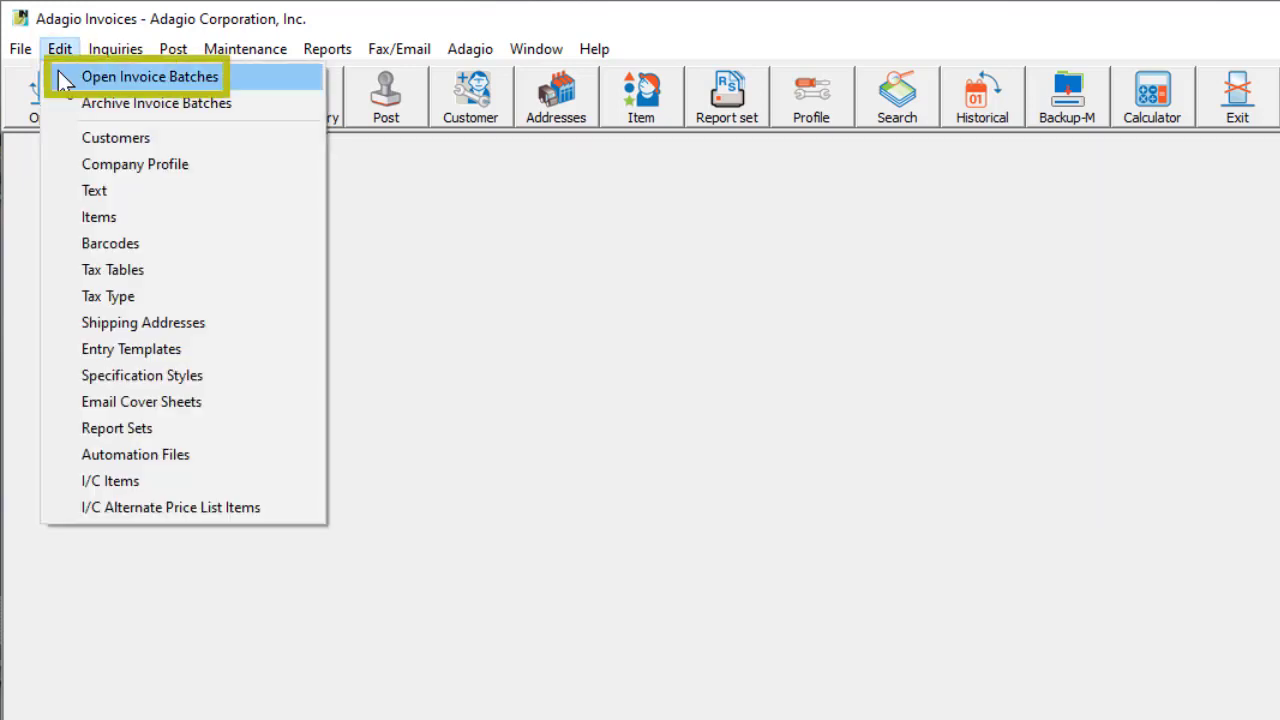
{"action": "left_click", "coordinate": [148, 76]}
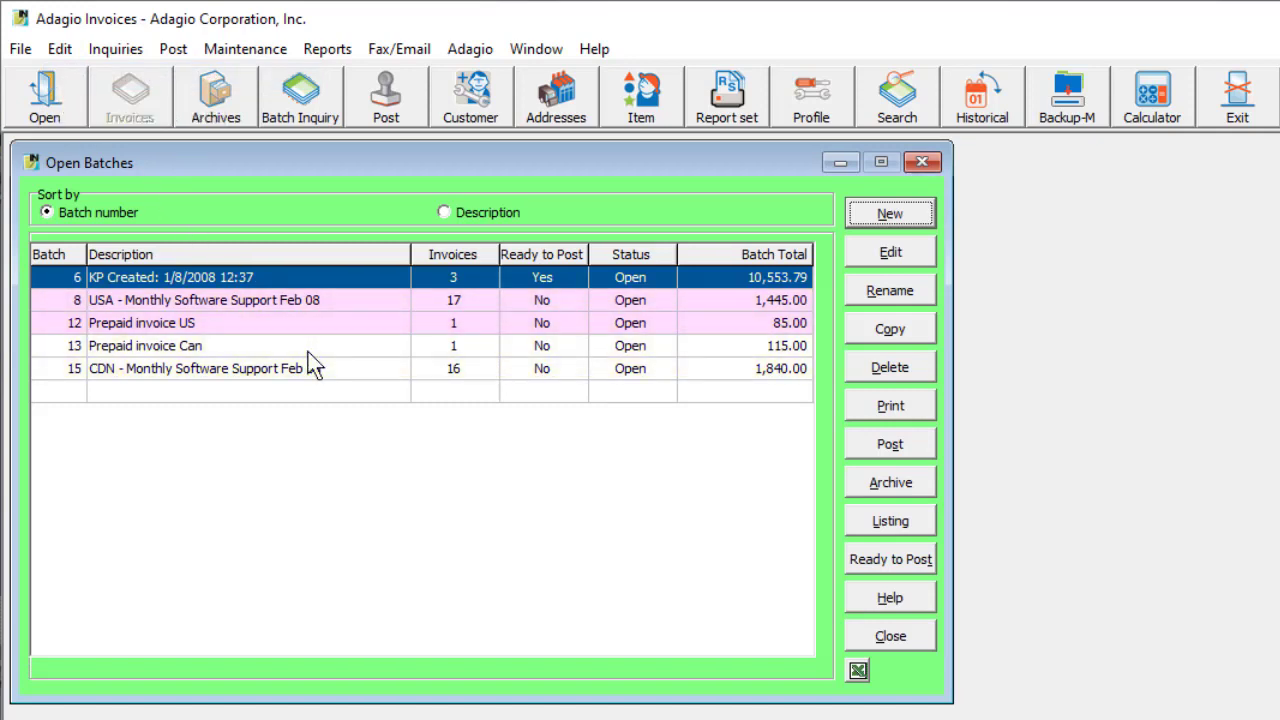
{"action": "mouse_move", "coordinate": [884, 225]}
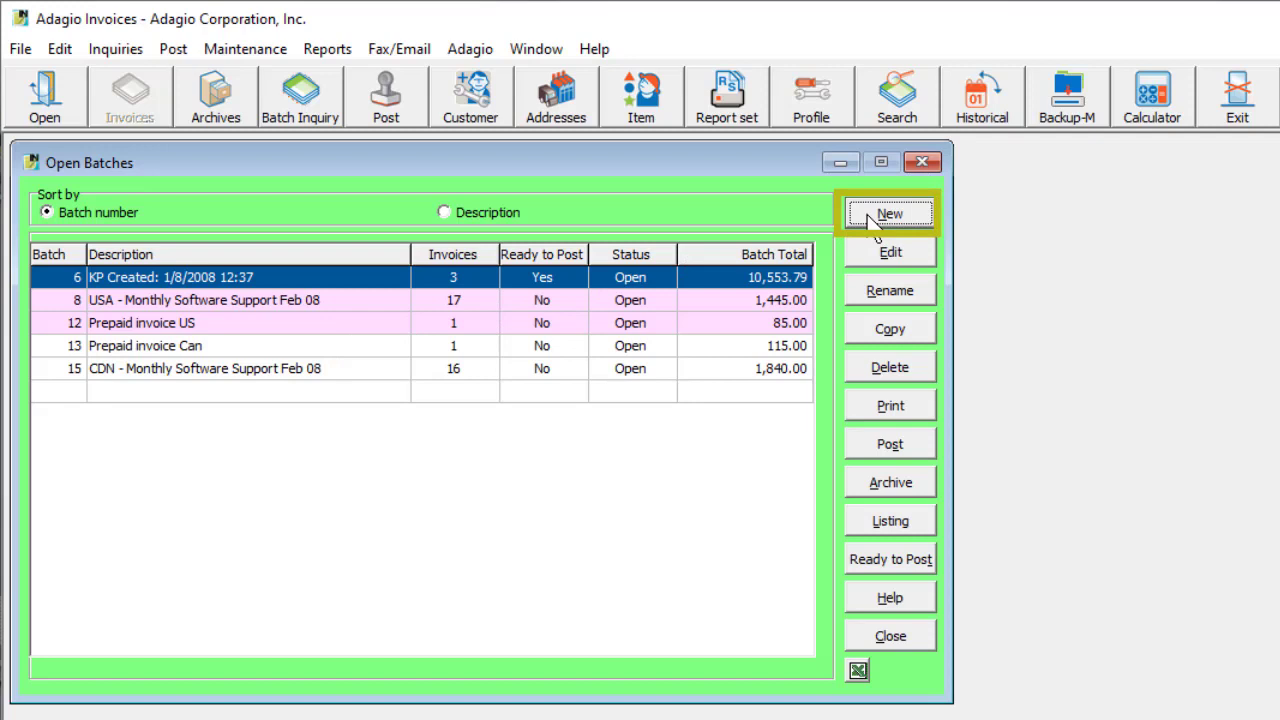
Start a new invoice batch, prompting for its description
{"action": "left_click", "coordinate": [890, 213]}
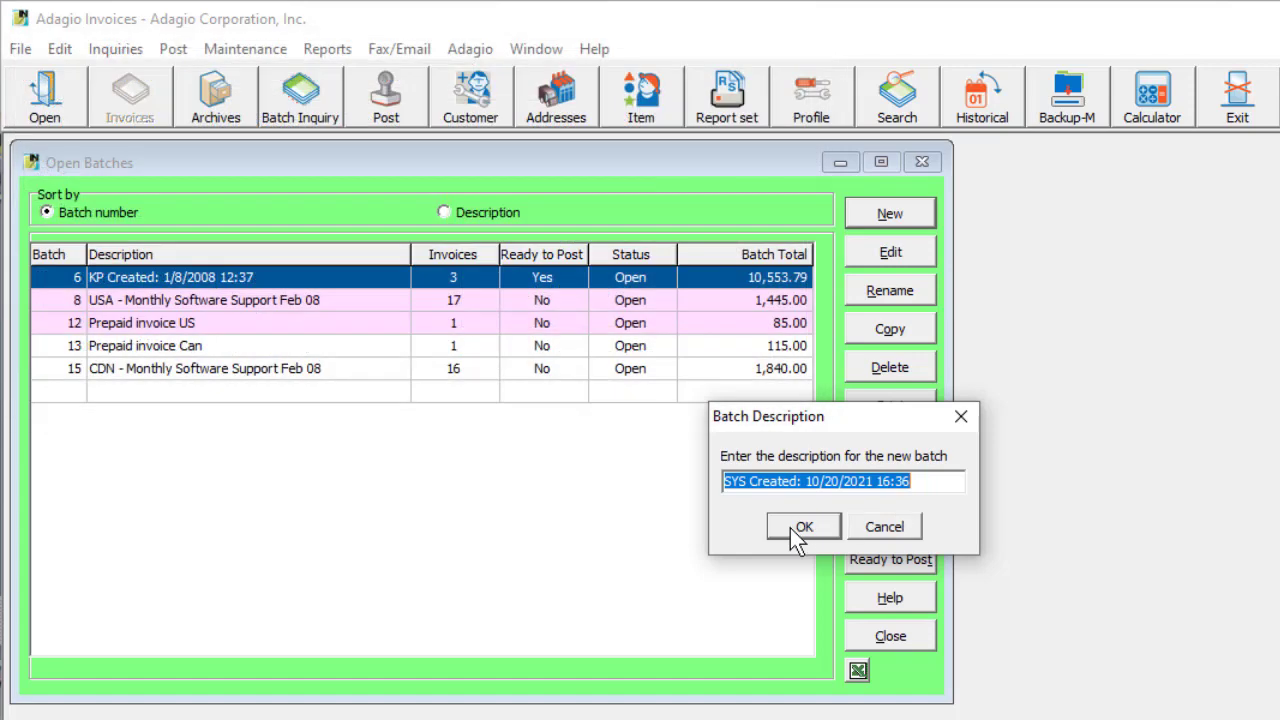
Accept the default batch description and keep Invoice as the new document's type
{"action": "left_click", "coordinate": [803, 526]}
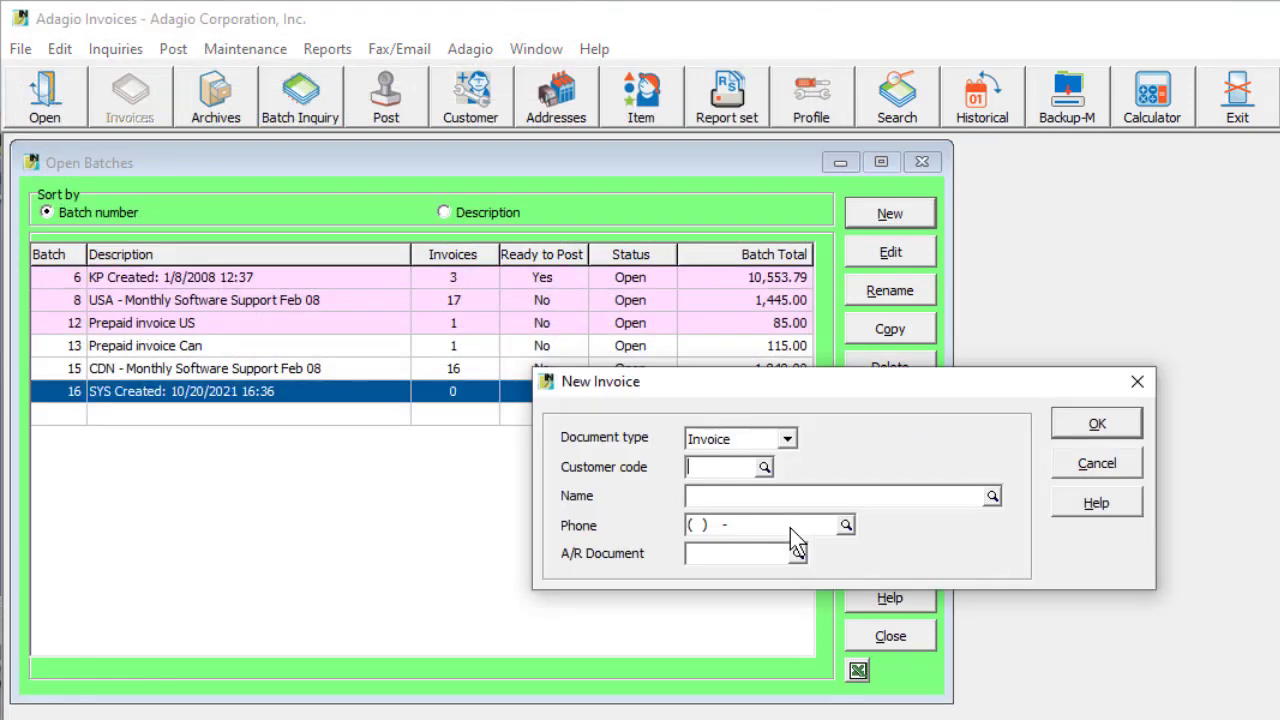
{"action": "mouse_move", "coordinate": [800, 454]}
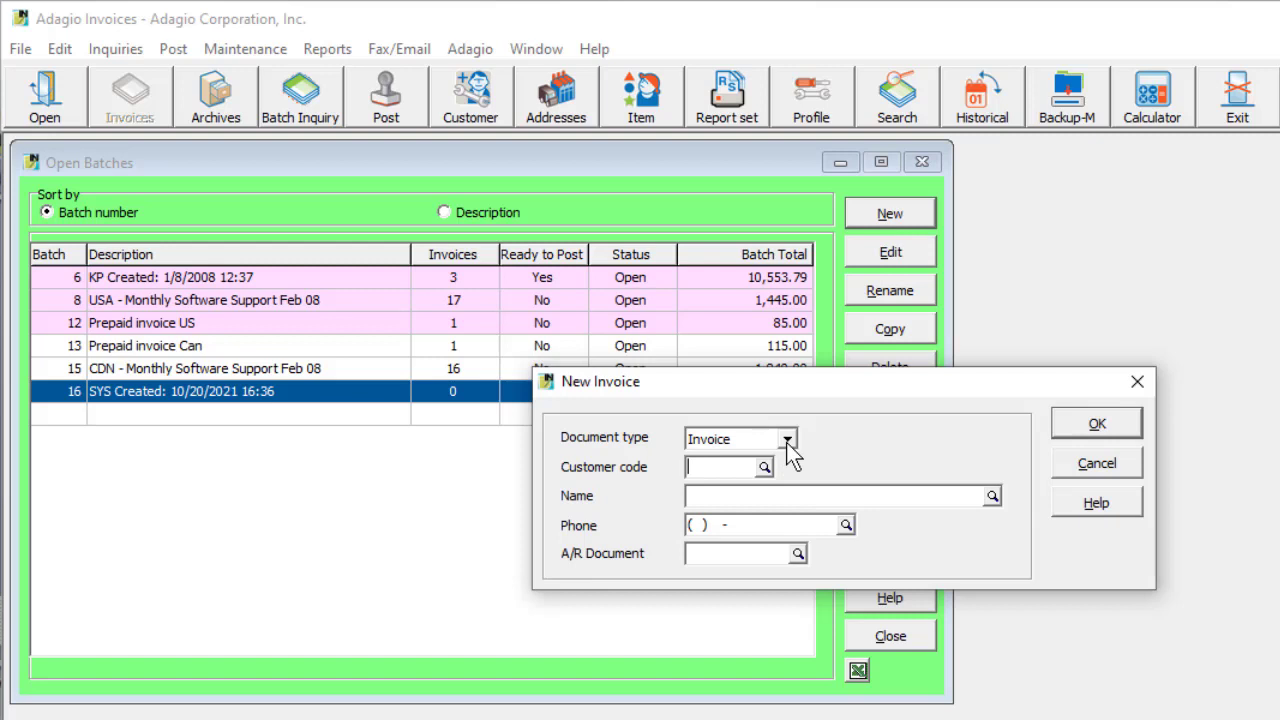
{"action": "left_click", "coordinate": [791, 438]}
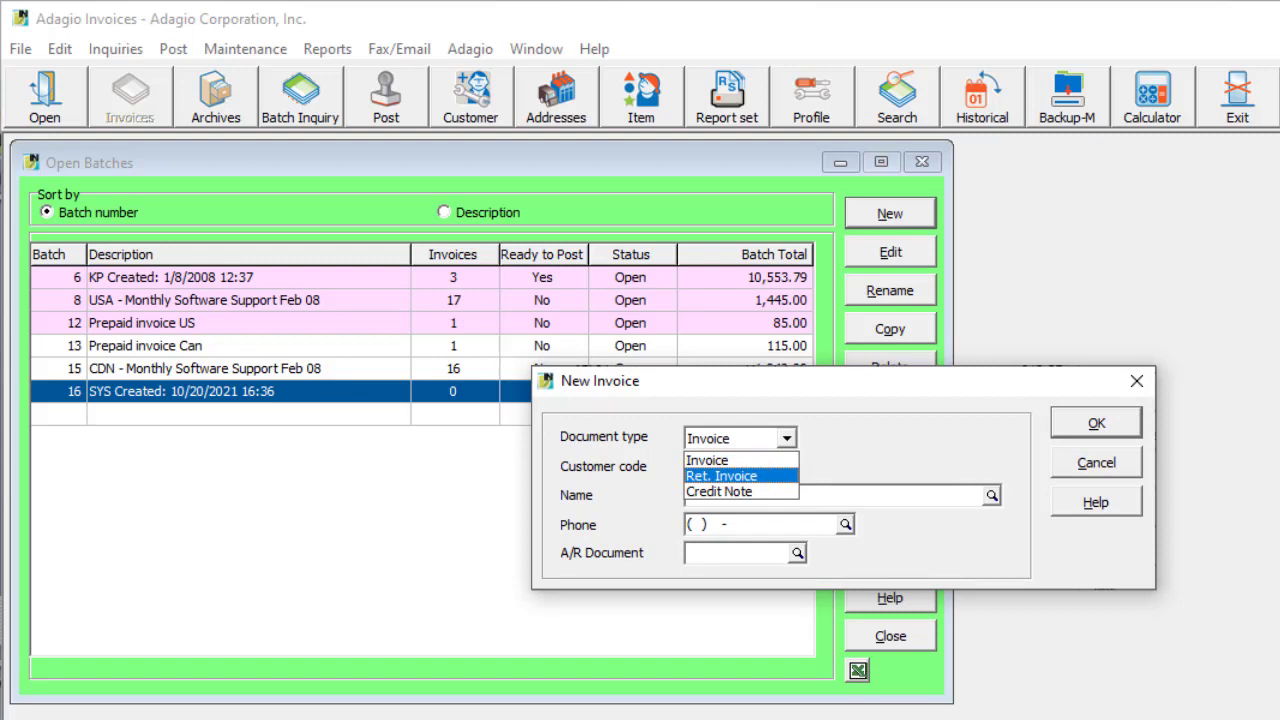
{"action": "left_click", "coordinate": [707, 460]}
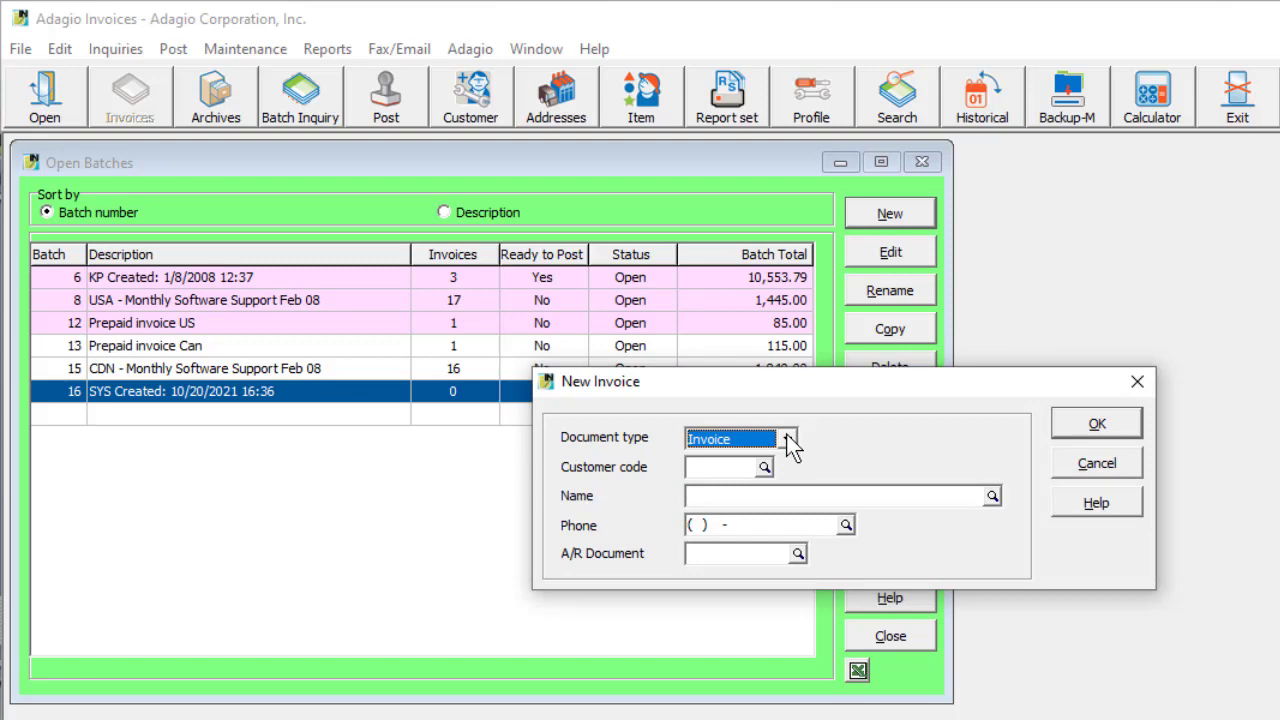
{"action": "left_click", "coordinate": [764, 467]}
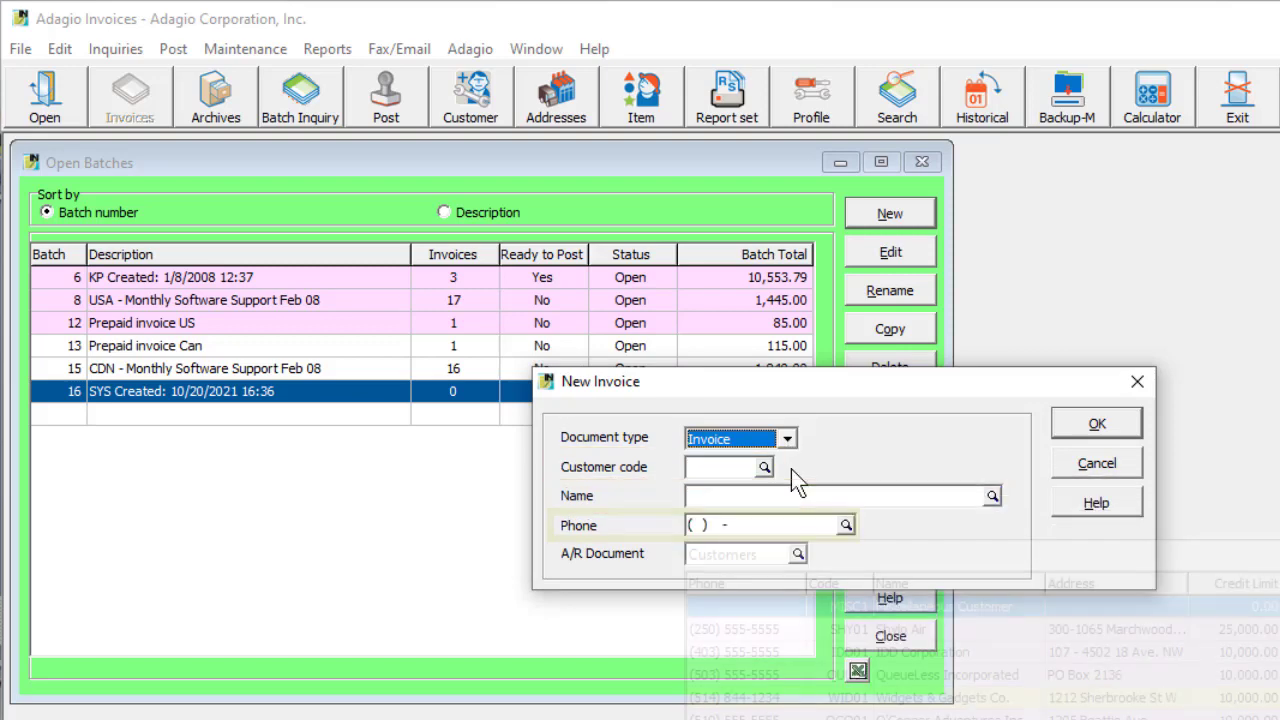
Choose CAP01 Cape May Inn as the customer and accept the new invoice details
{"action": "left_click", "coordinate": [773, 554]}
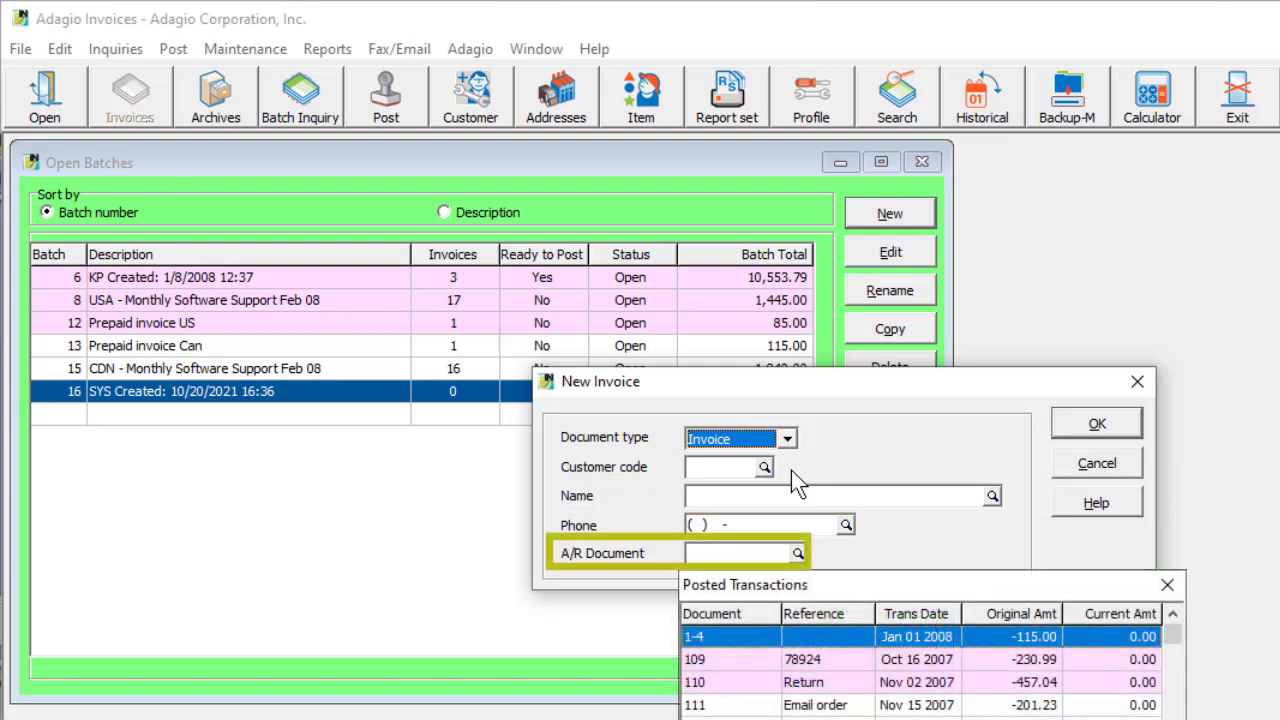
{"action": "left_click", "coordinate": [763, 467]}
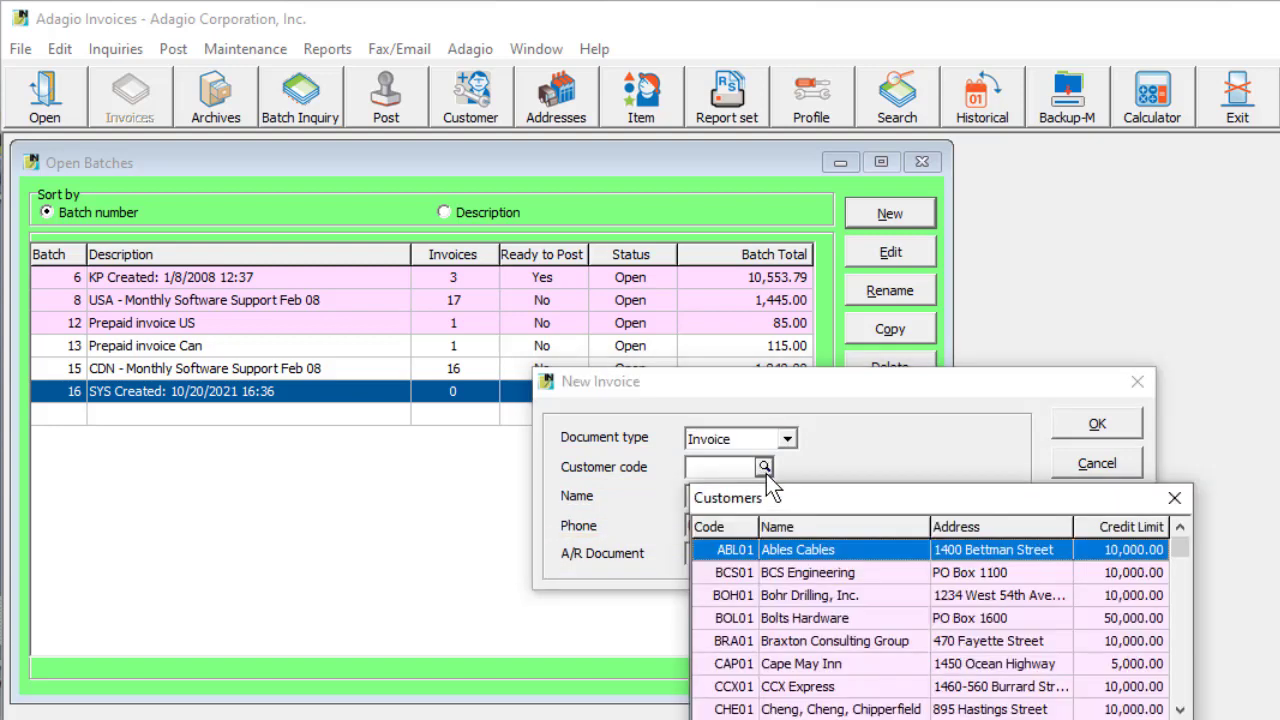
{"action": "double_click", "coordinate": [799, 664]}
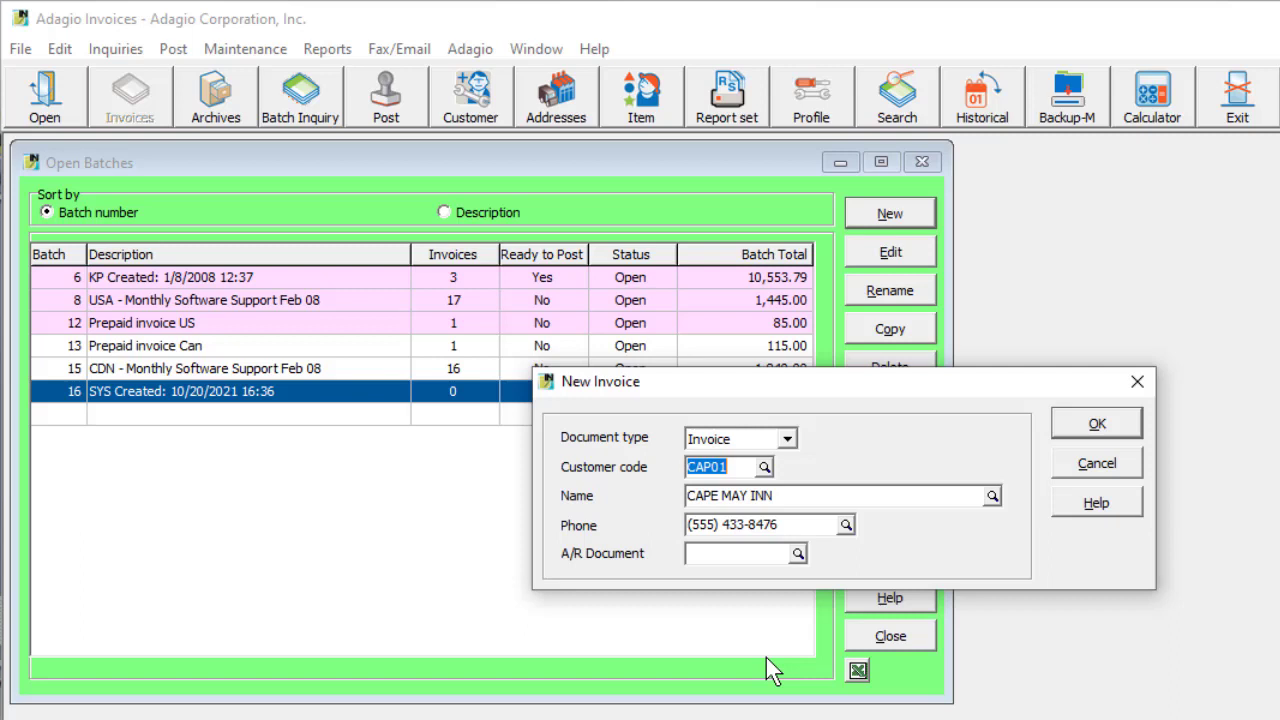
{"action": "left_click", "coordinate": [1097, 422]}
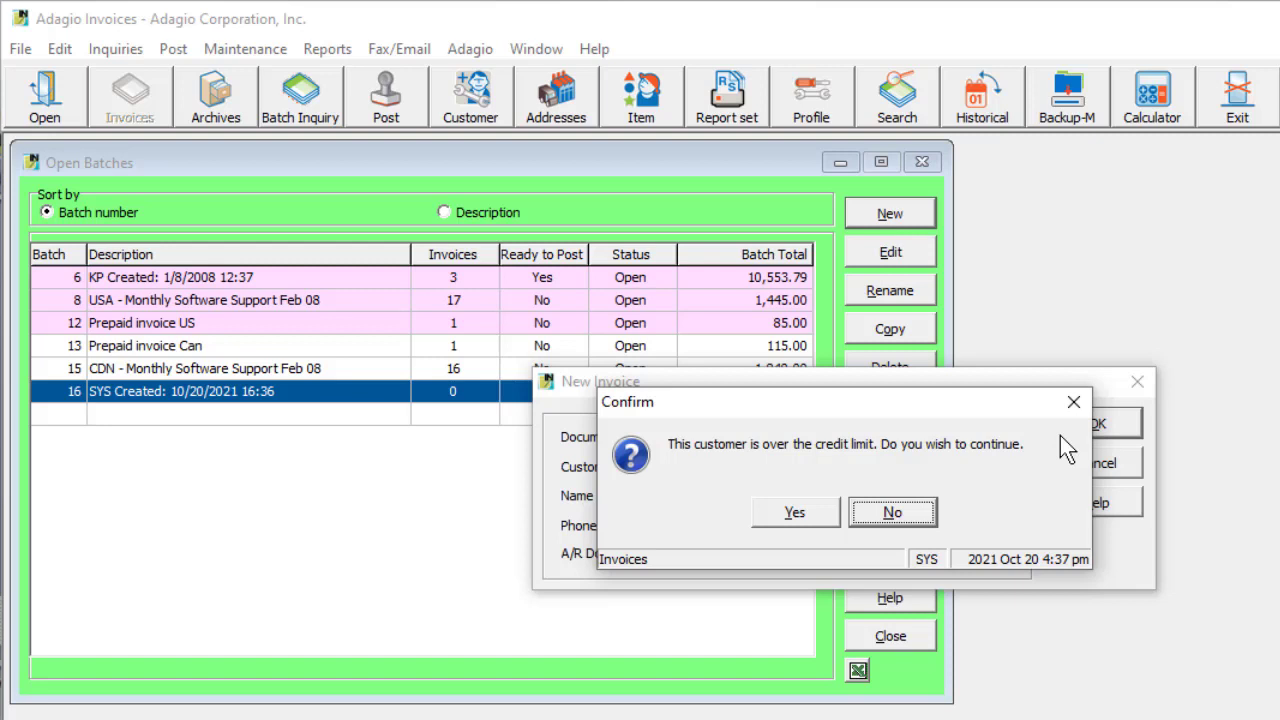
Respond to the over-credit-limit warning for Cape May Inn
{"action": "left_click", "coordinate": [794, 512]}
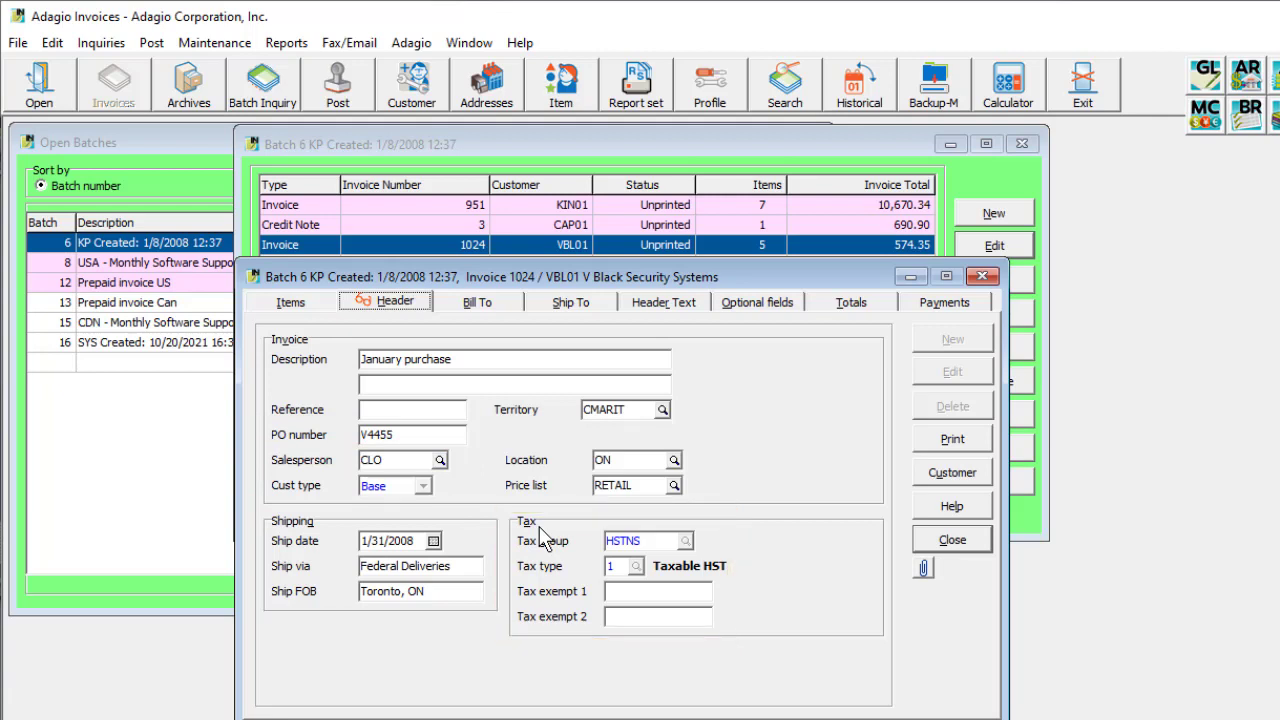
{"action": "mouse_move", "coordinate": [590, 528]}
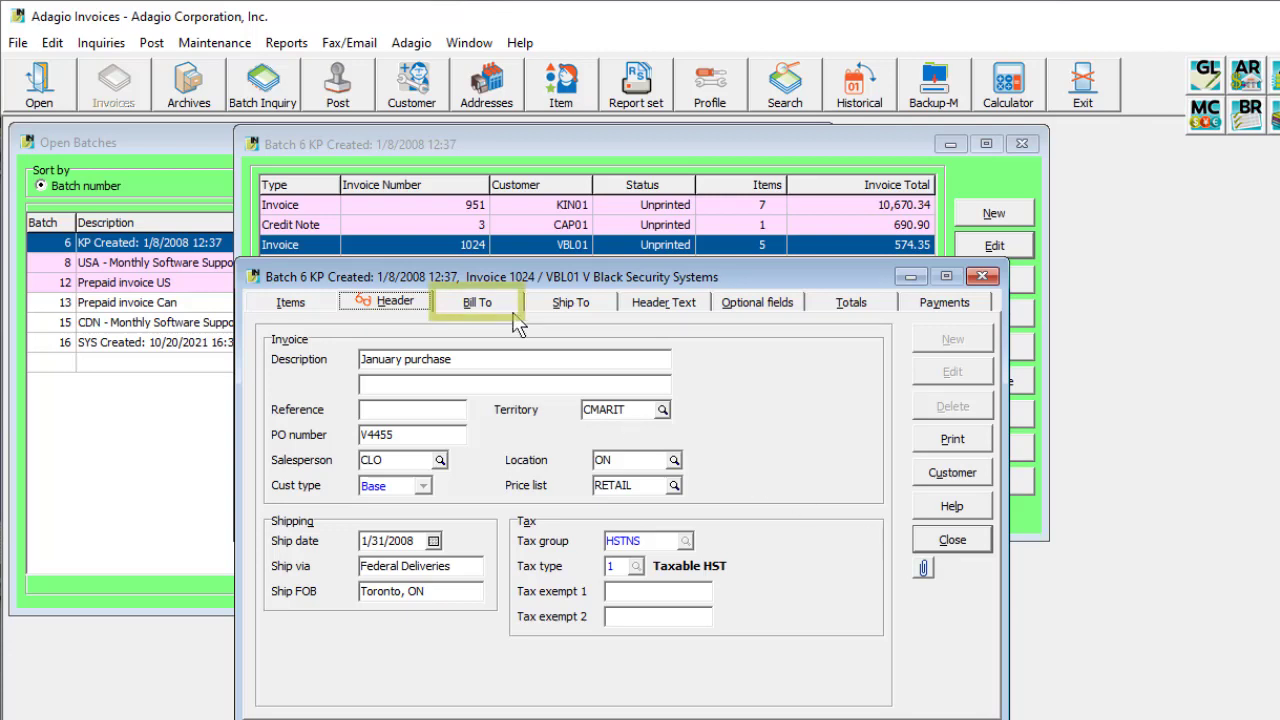
Review invoice 1024's Bill To, Ship To and Header Text details
{"action": "left_click", "coordinate": [479, 301]}
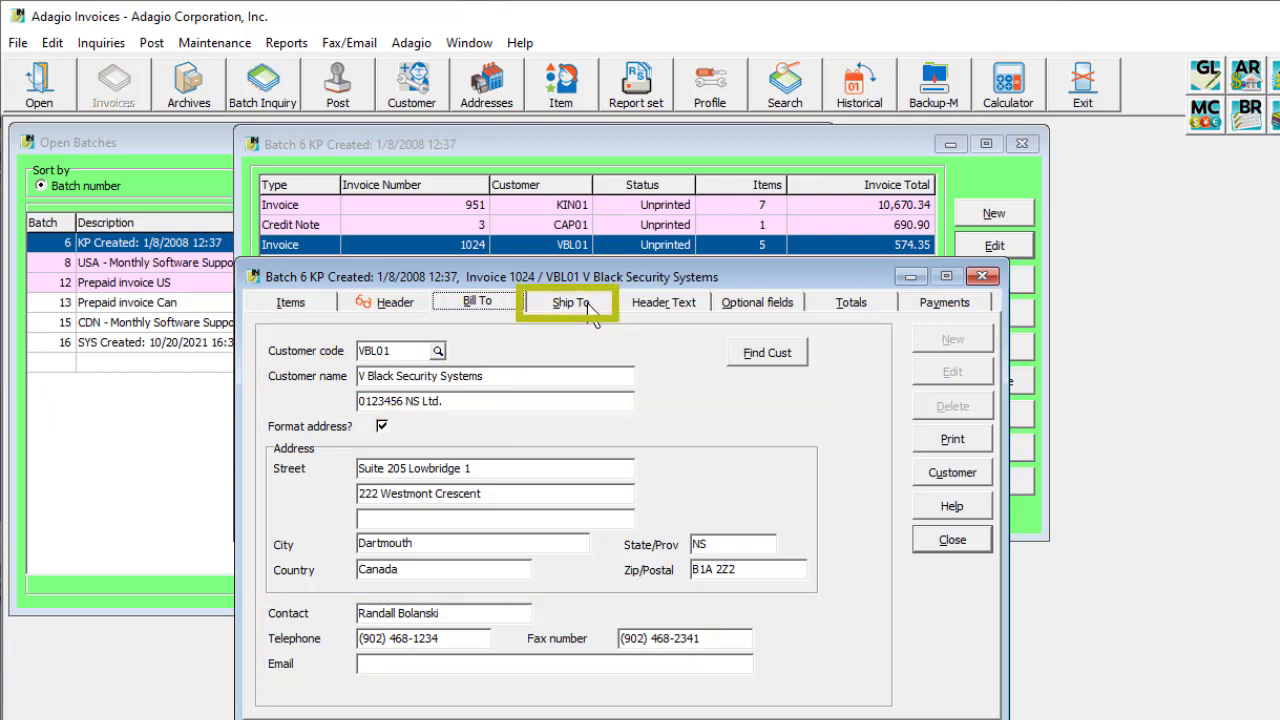
{"action": "left_click", "coordinate": [568, 302]}
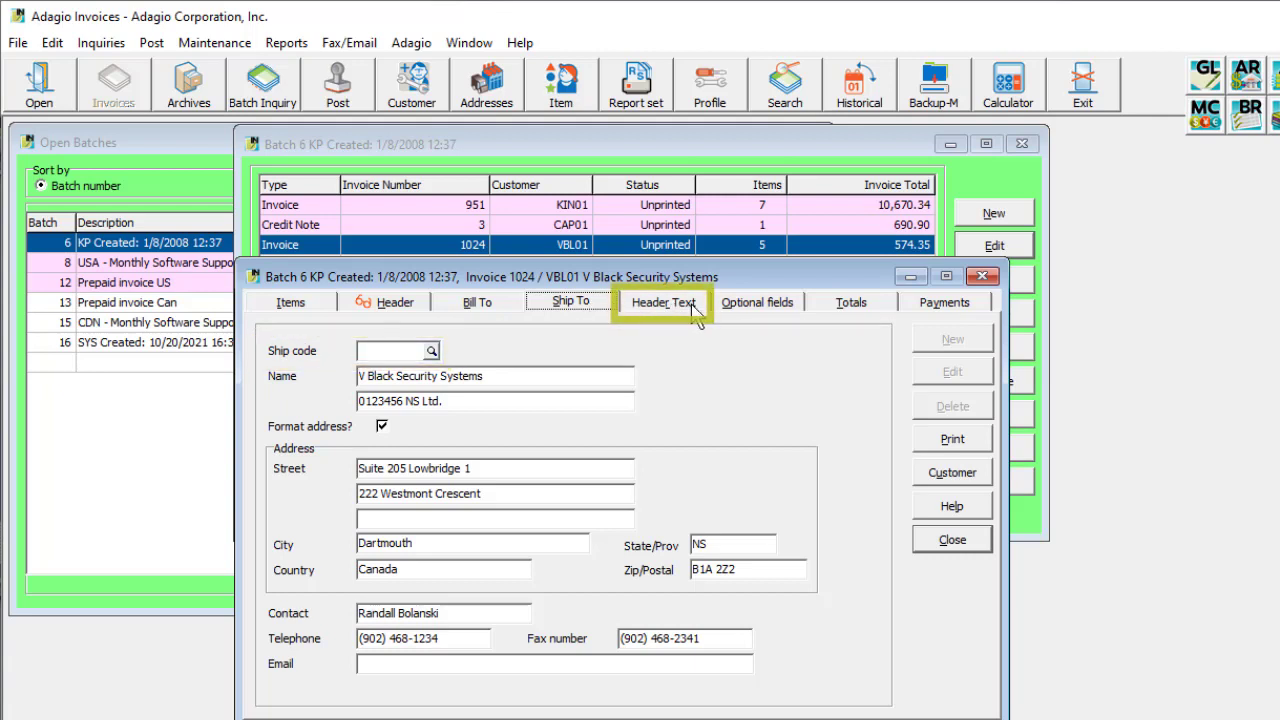
{"action": "left_click", "coordinate": [665, 301]}
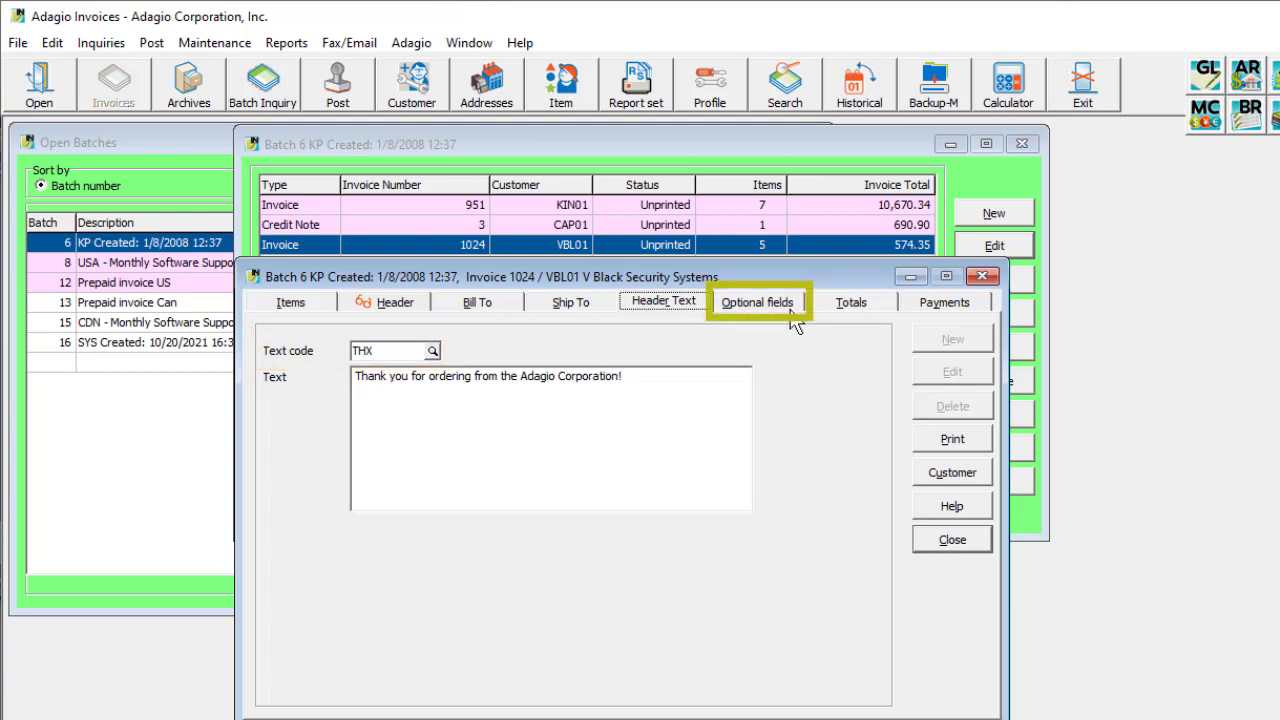
View the optional fields, then return to the item list and close the DATARP and DISC03 line details
{"action": "left_click", "coordinate": [758, 302]}
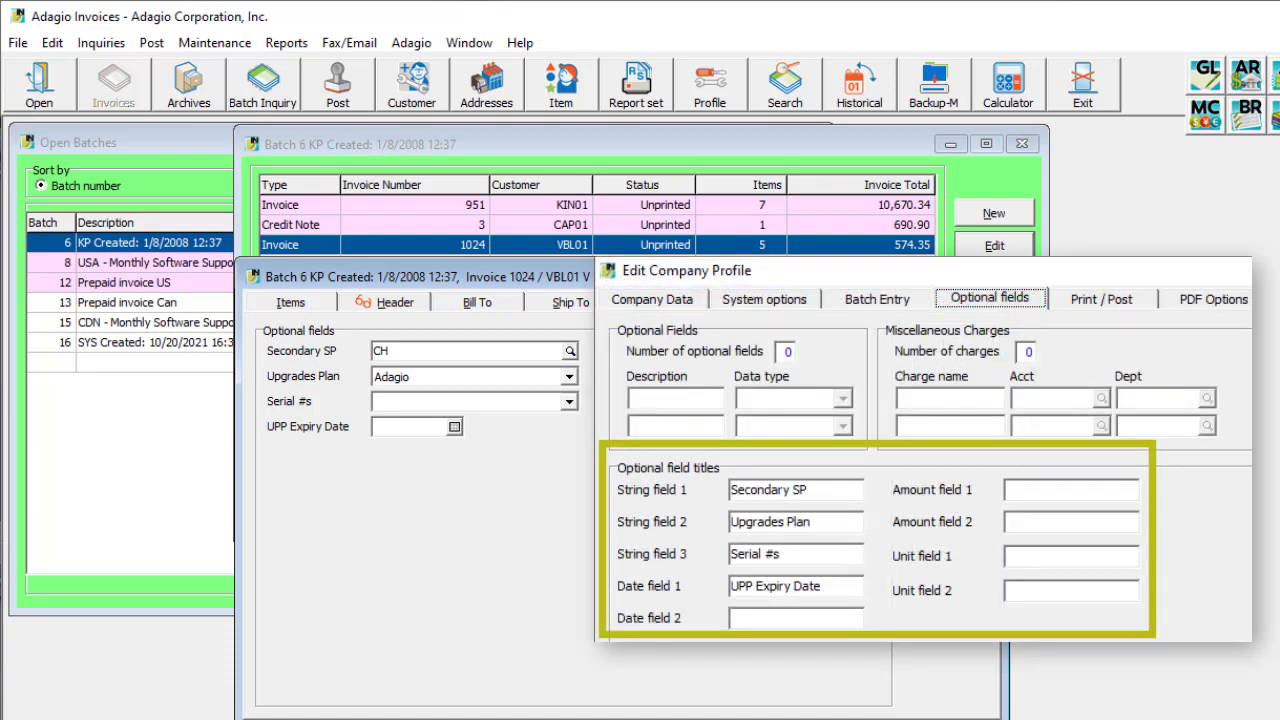
{"action": "left_click", "coordinate": [291, 301]}
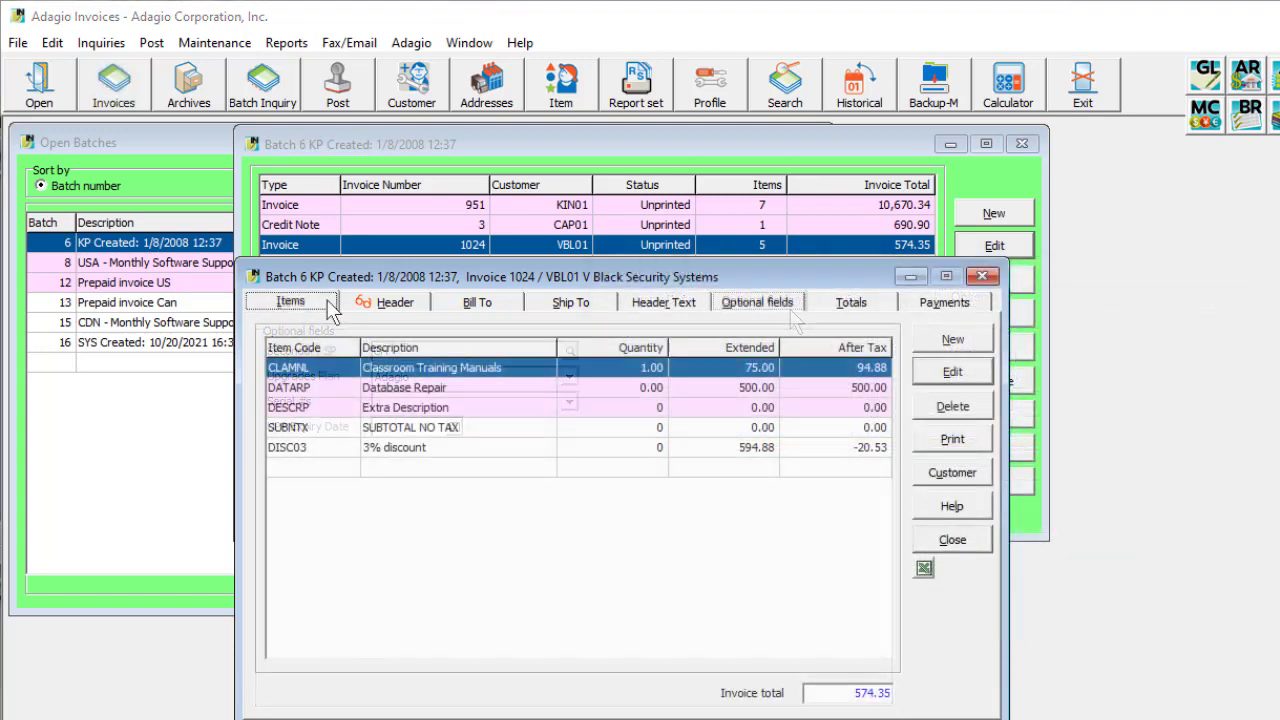
{"action": "left_click", "coordinate": [291, 301]}
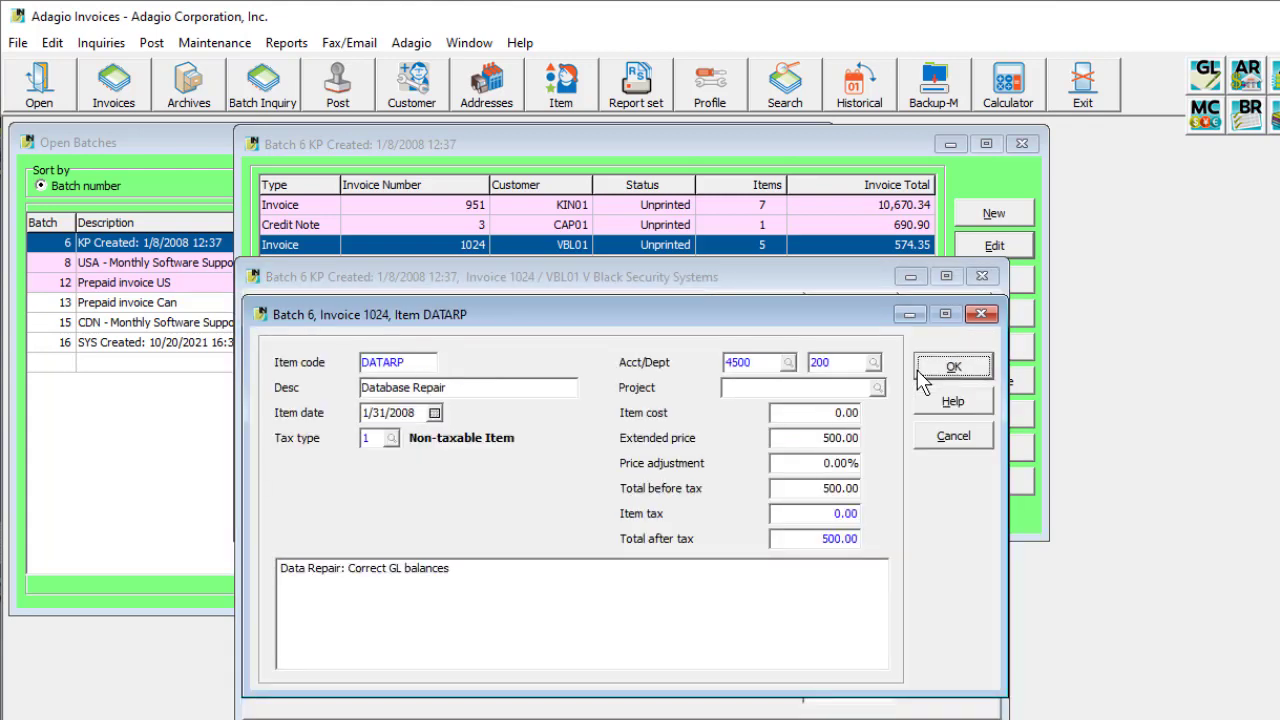
{"action": "left_click", "coordinate": [952, 366]}
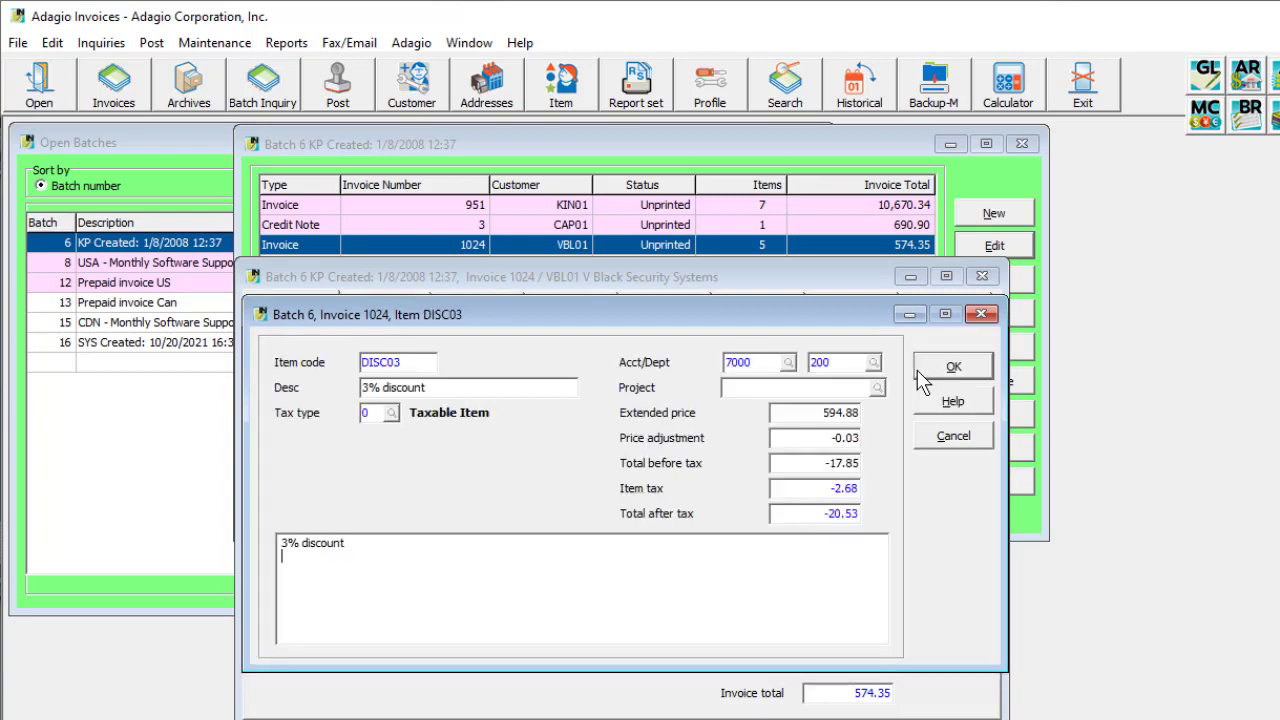
{"action": "left_click", "coordinate": [952, 366]}
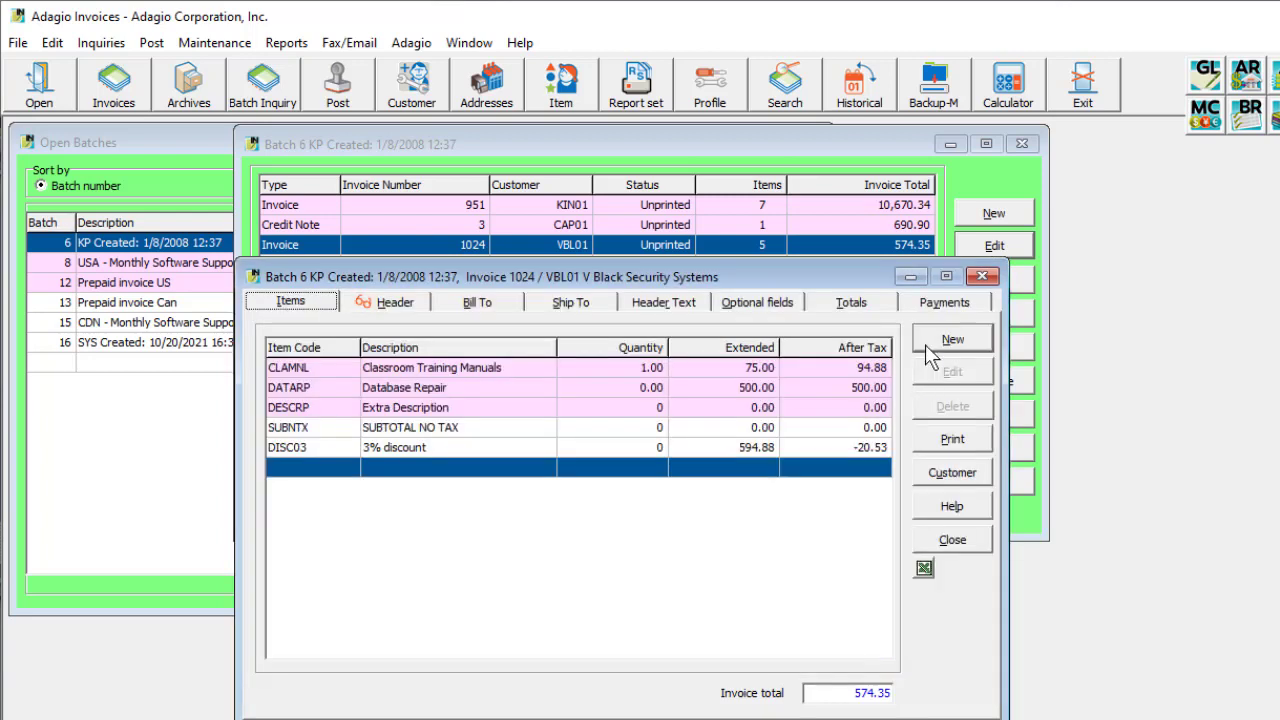
Add a new non-inventory invoices item line and look up HOUR95 by description
{"action": "left_click", "coordinate": [953, 338]}
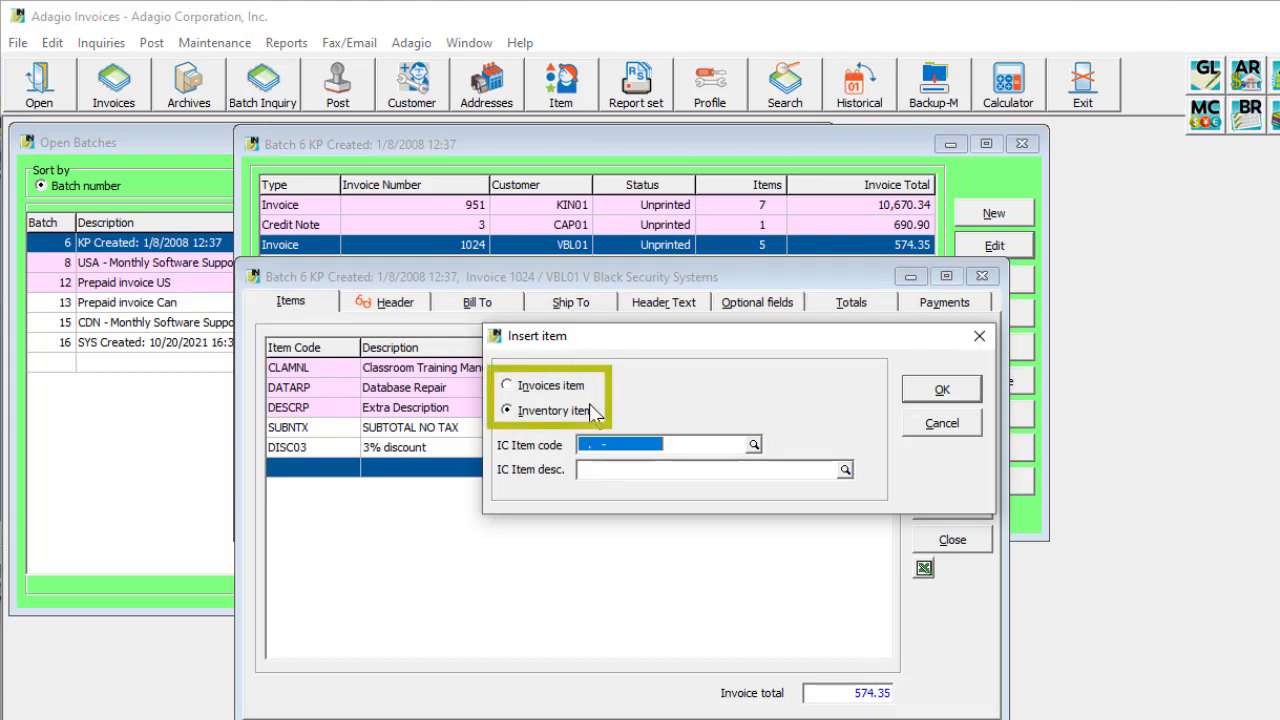
{"action": "left_click", "coordinate": [507, 385]}
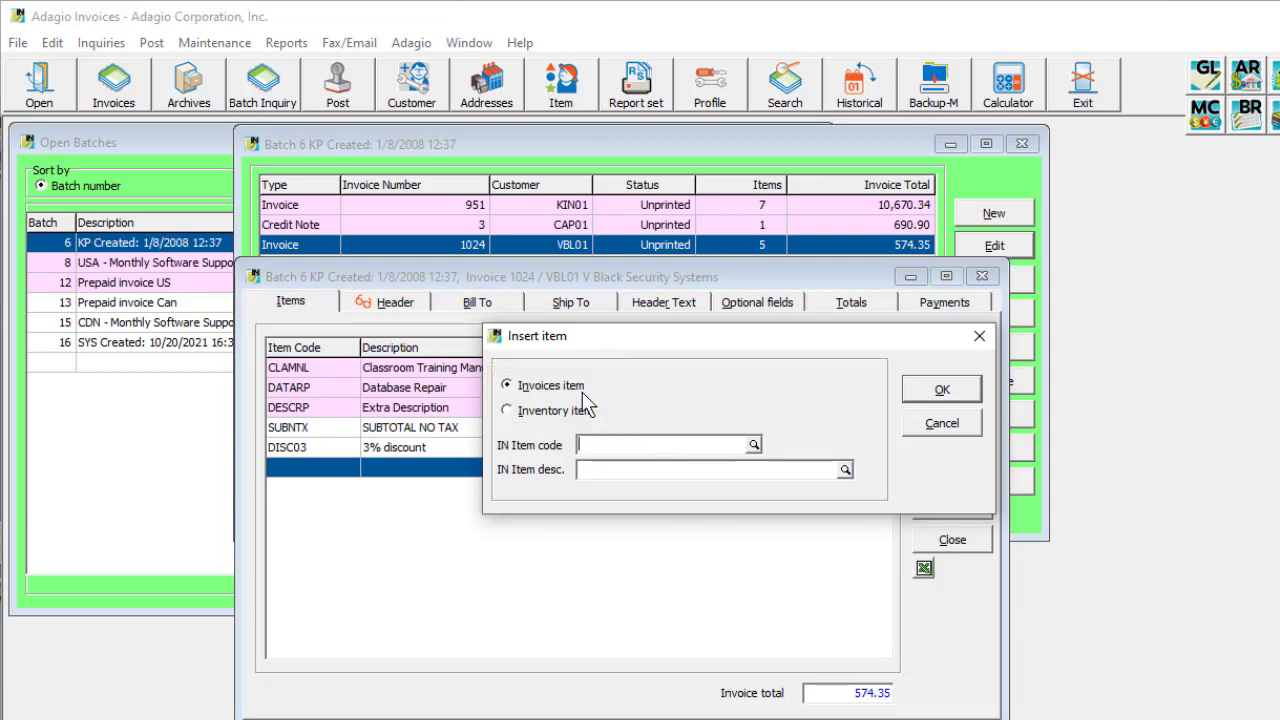
{"action": "left_click", "coordinate": [845, 469]}
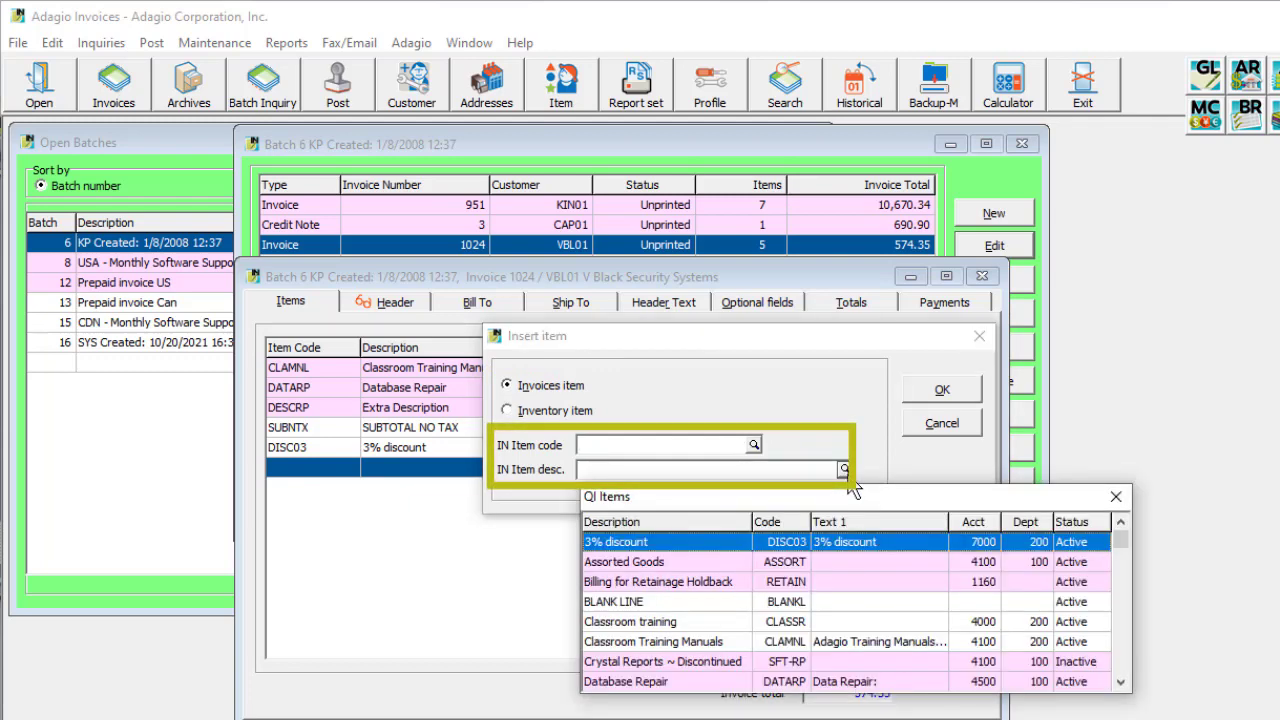
{"action": "scroll", "scroll_direction": "down", "scroll_amount": 3}
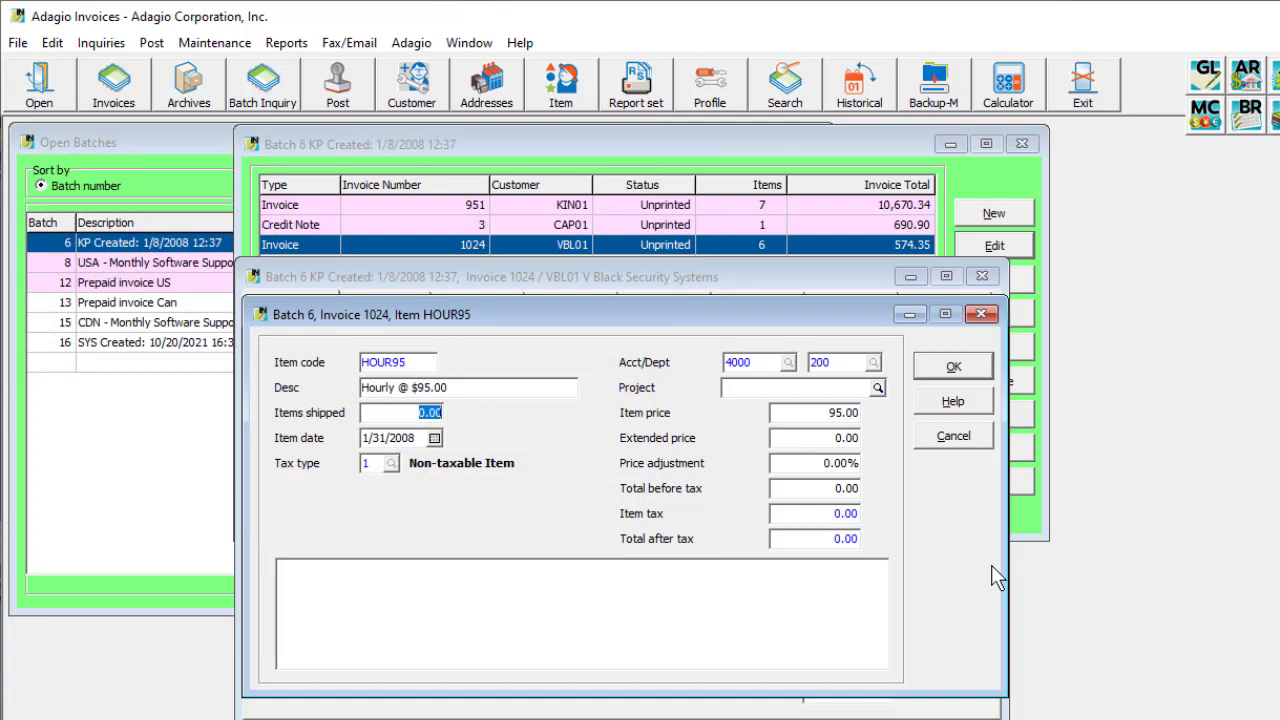
Enter 1 item shipped for the HOUR95 line
{"action": "type", "text": "1"}
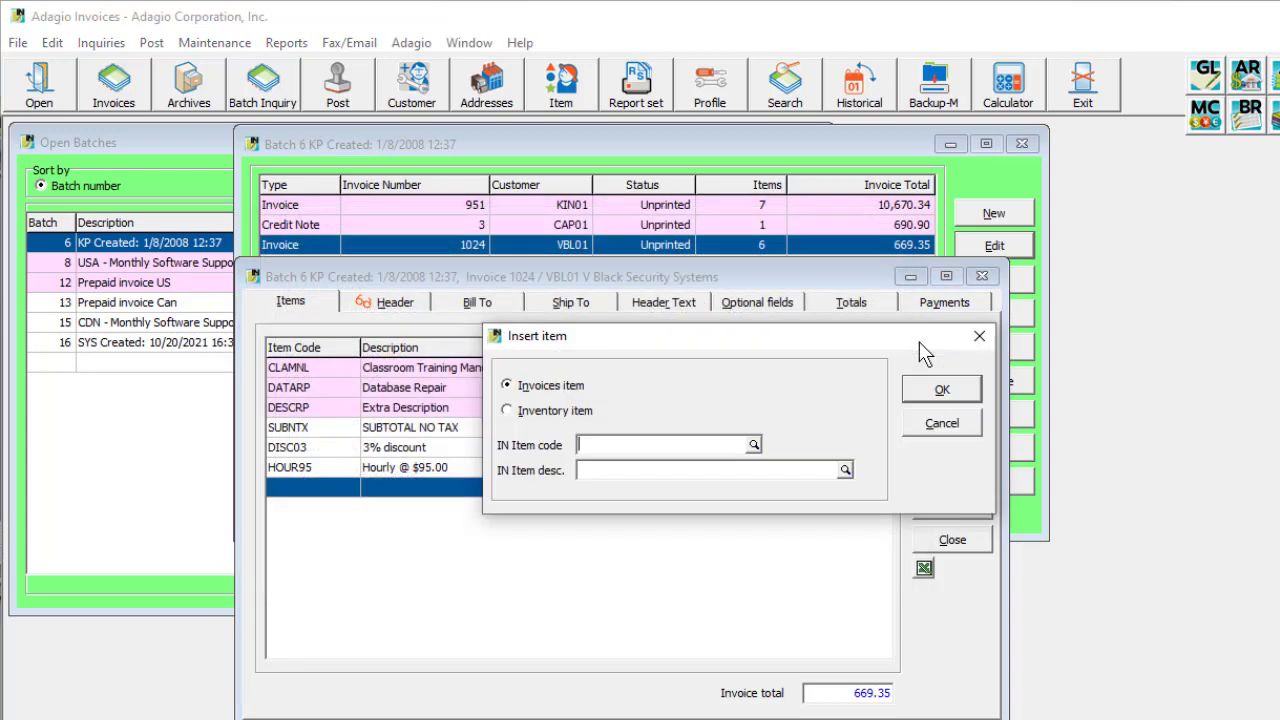
Insert inventory item BKH.UNI-004 and view its stock and pricing information
{"action": "left_click", "coordinate": [507, 411]}
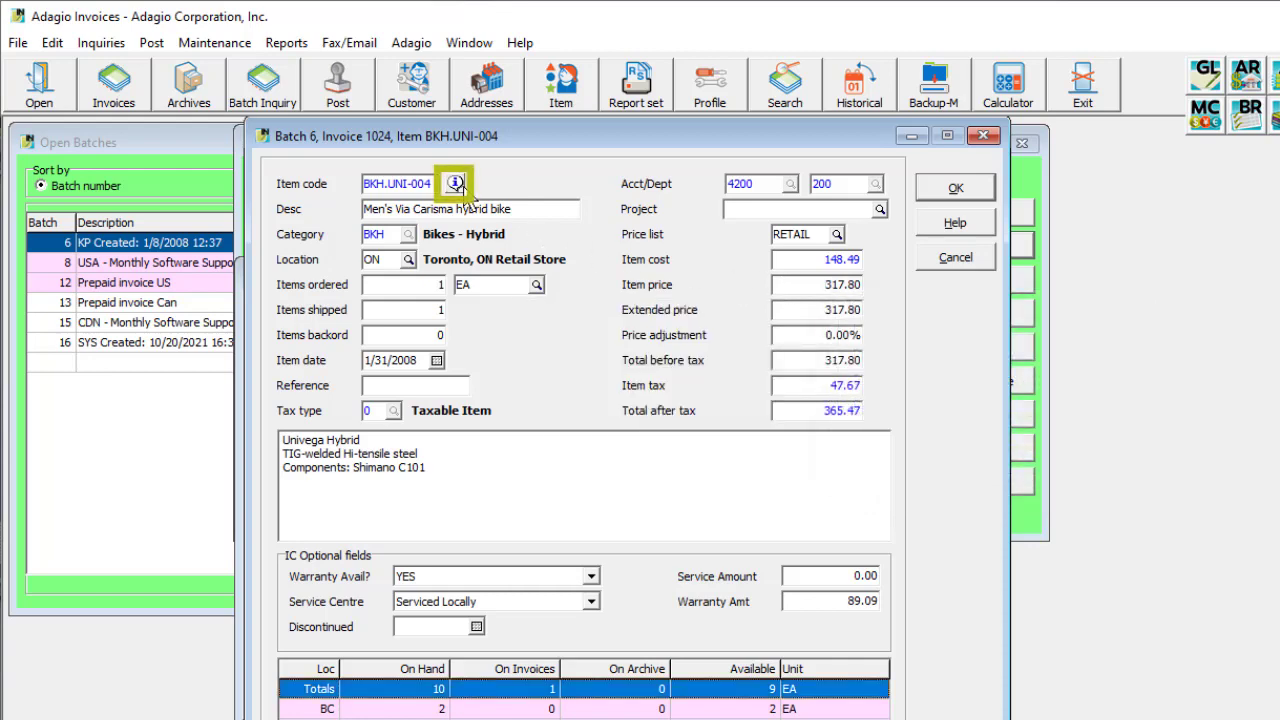
{"action": "left_click", "coordinate": [451, 183]}
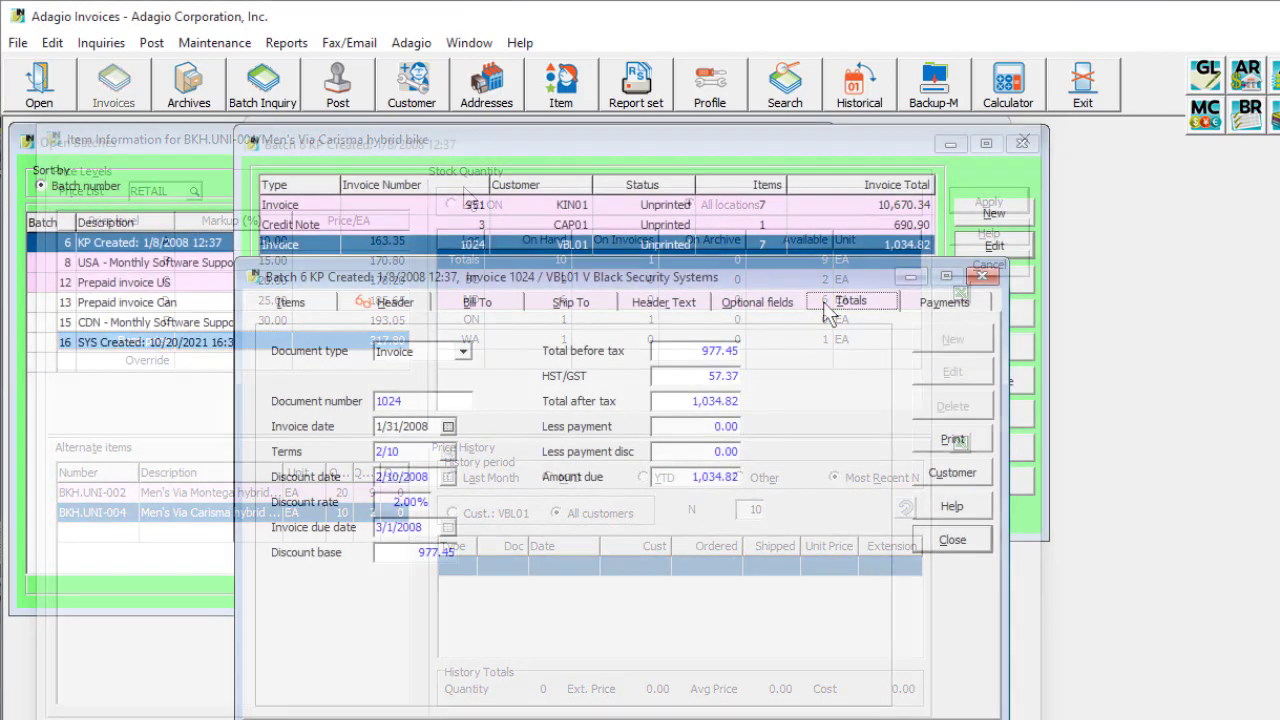
Display invoice 1024's totals: 977.45 before tax, 57.37 HST/GST, 2/10 terms, due 3/1/2008
{"action": "left_click", "coordinate": [851, 301]}
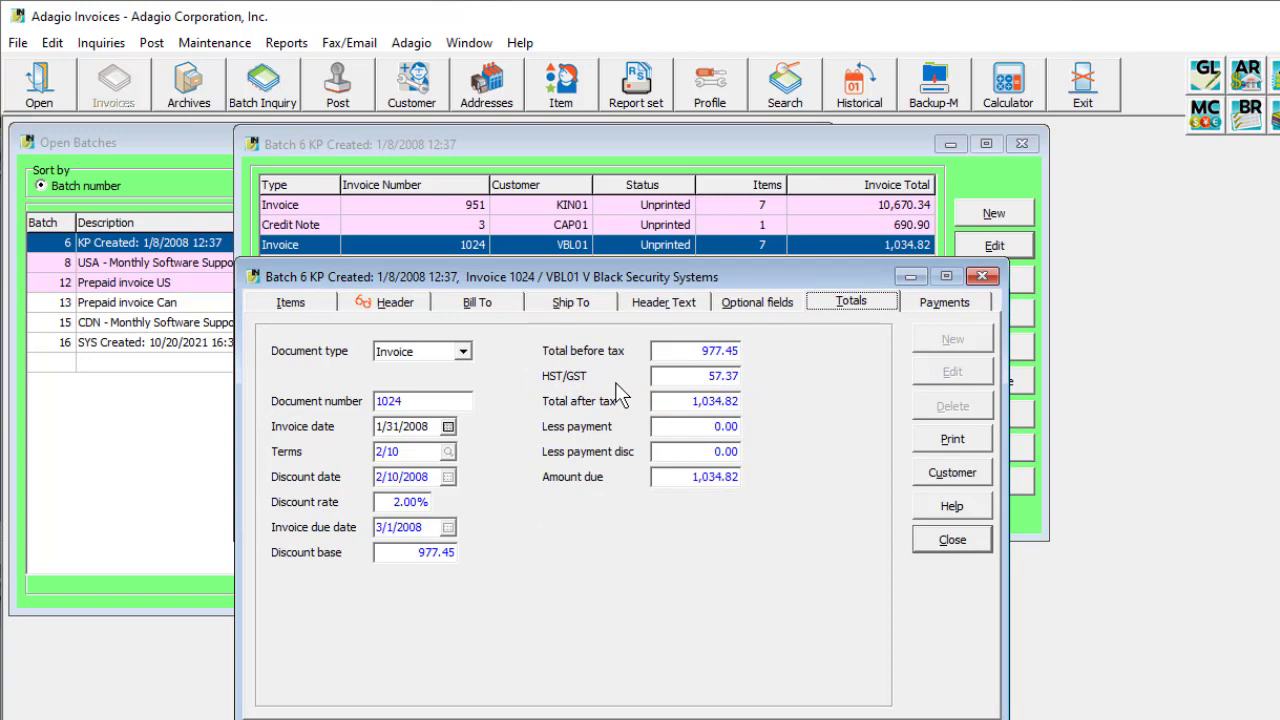
Enter payment method ch, check 111, payment 1,015.27 and Acct/Dept 1140 on invoice 1024
{"action": "left_click", "coordinate": [947, 301]}
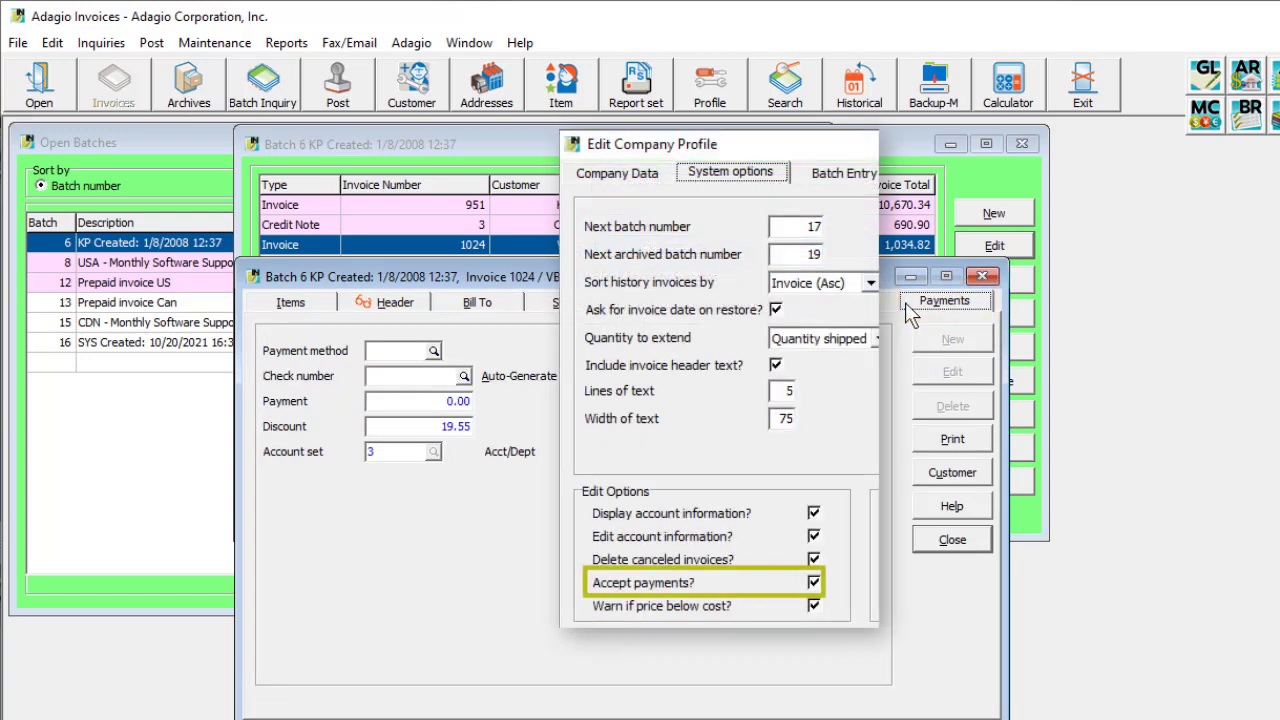
{"action": "left_click", "coordinate": [944, 300]}
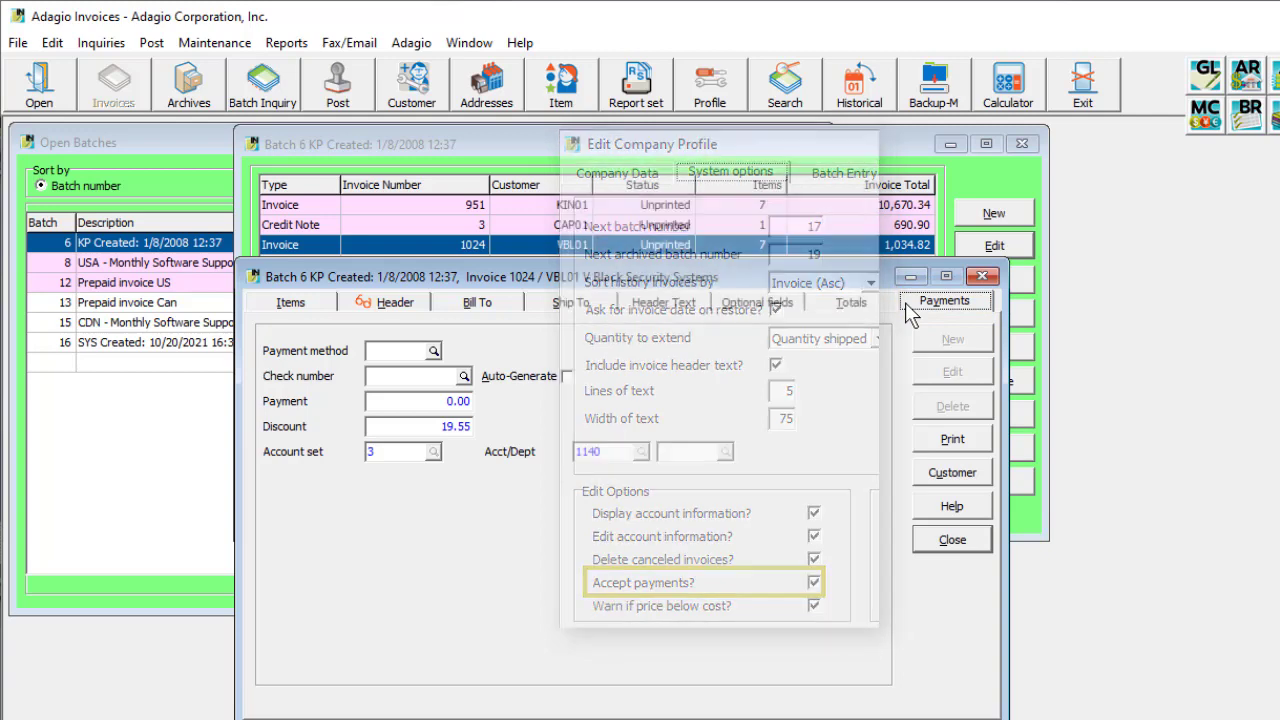
{"action": "left_click", "coordinate": [433, 351]}
{"action": "type", "text": "111"}
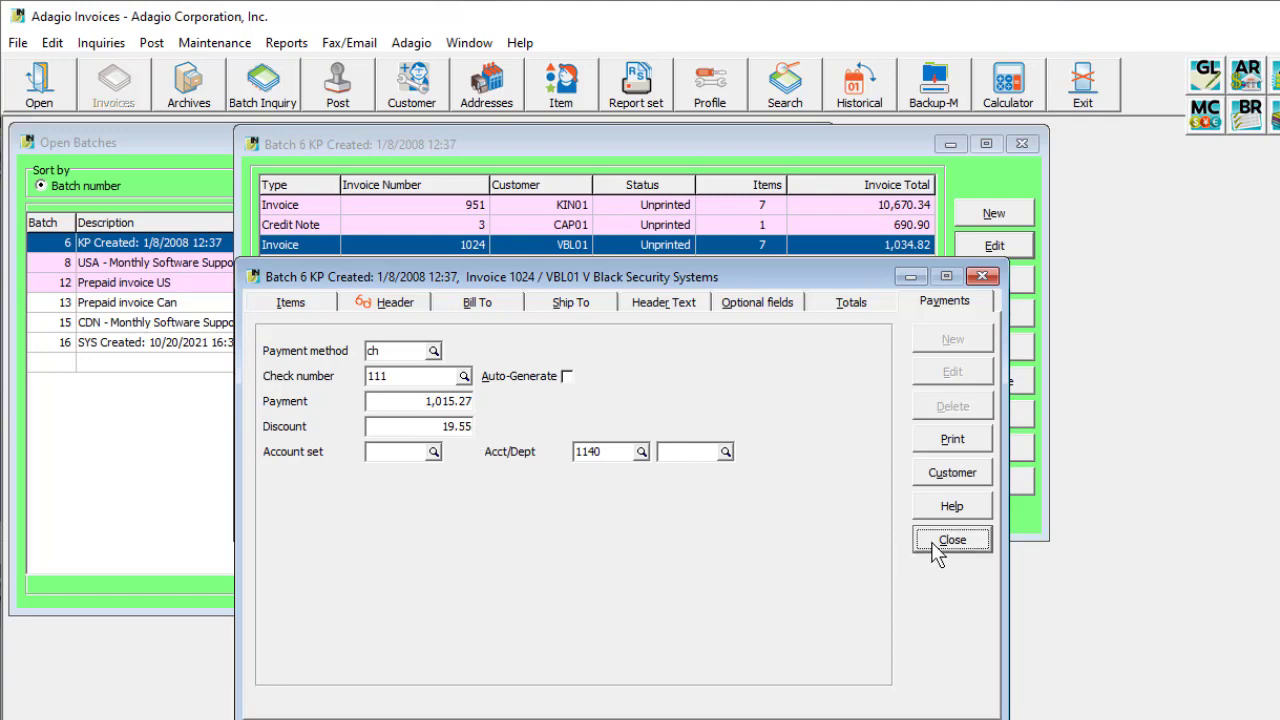
Close invoice 1024 leaving batch 6 ready to post at 11,014.26, then edit batch 8
{"action": "left_click", "coordinate": [953, 539]}
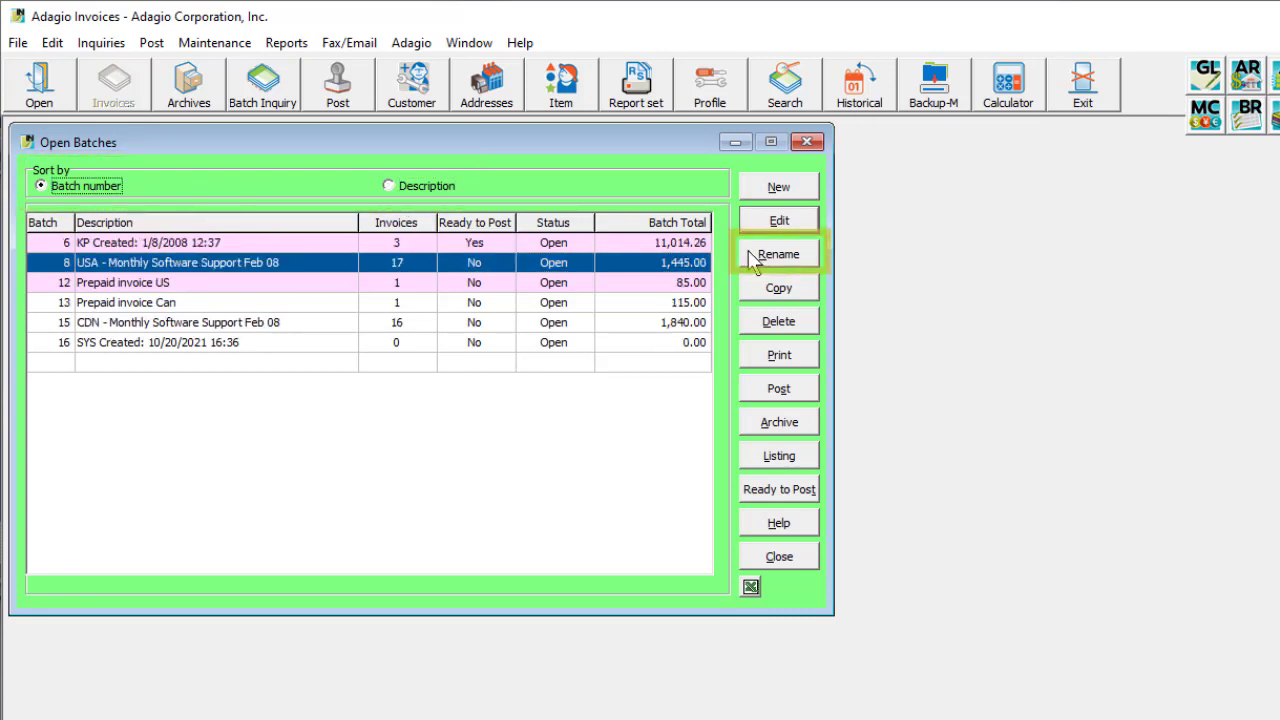
{"action": "left_click", "coordinate": [778, 254]}
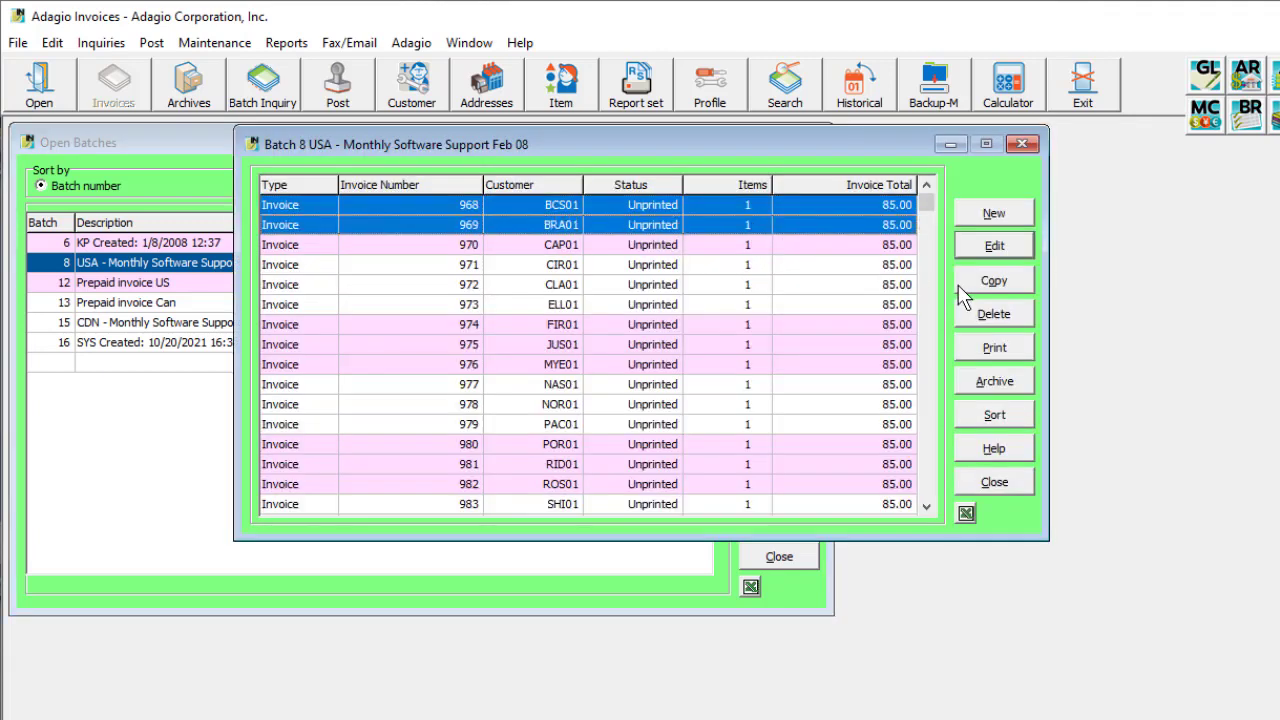
{"action": "left_click", "coordinate": [992, 280]}
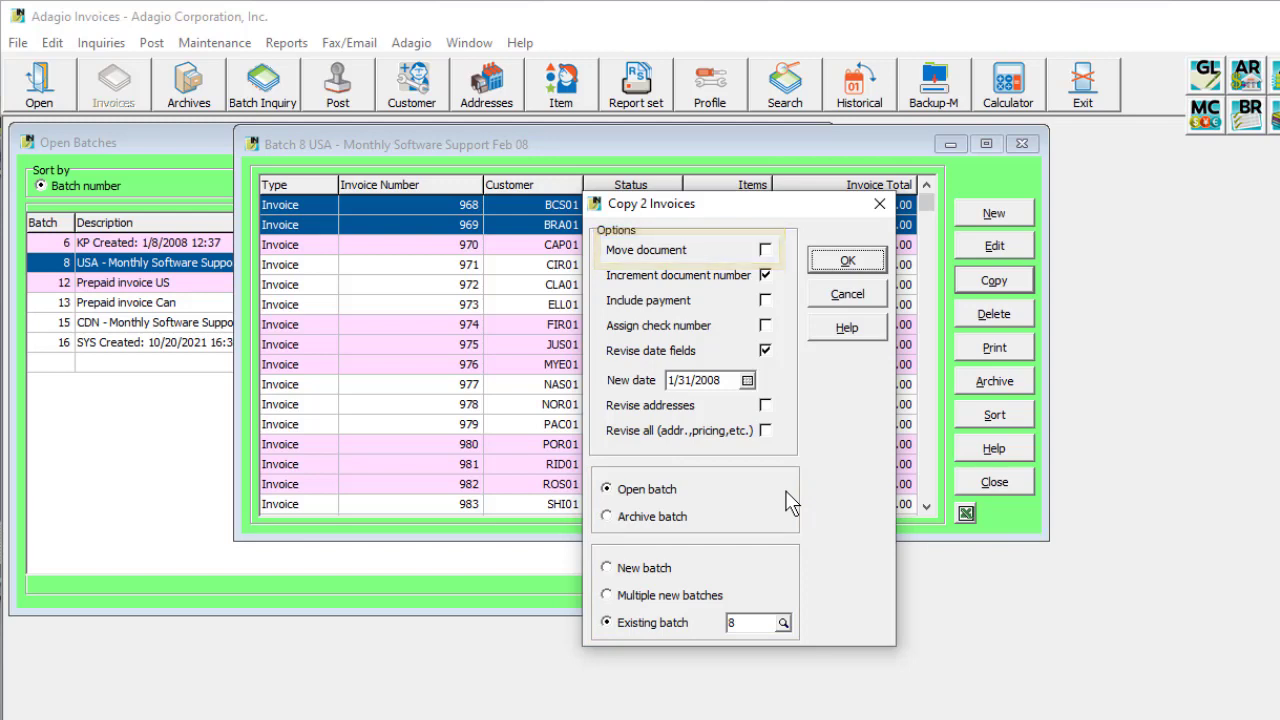
{"action": "left_click", "coordinate": [846, 259]}
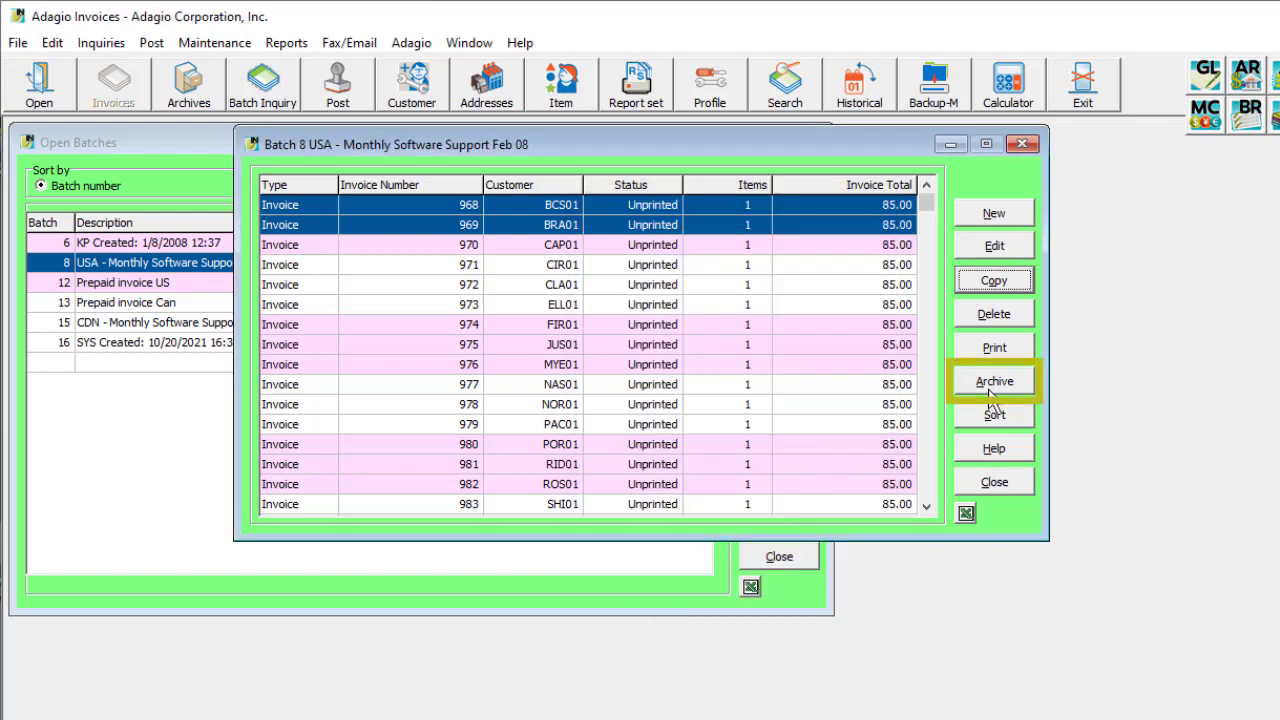
{"action": "left_click", "coordinate": [994, 380]}
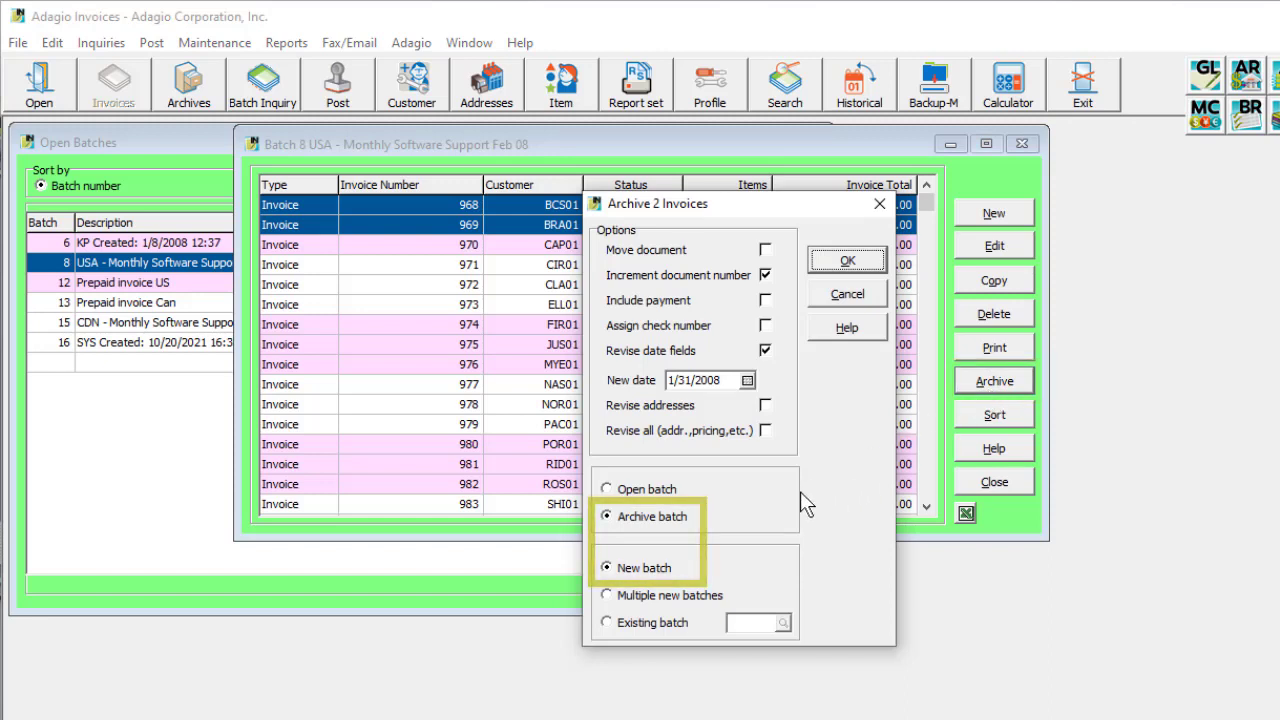
{"action": "left_click", "coordinate": [847, 259]}
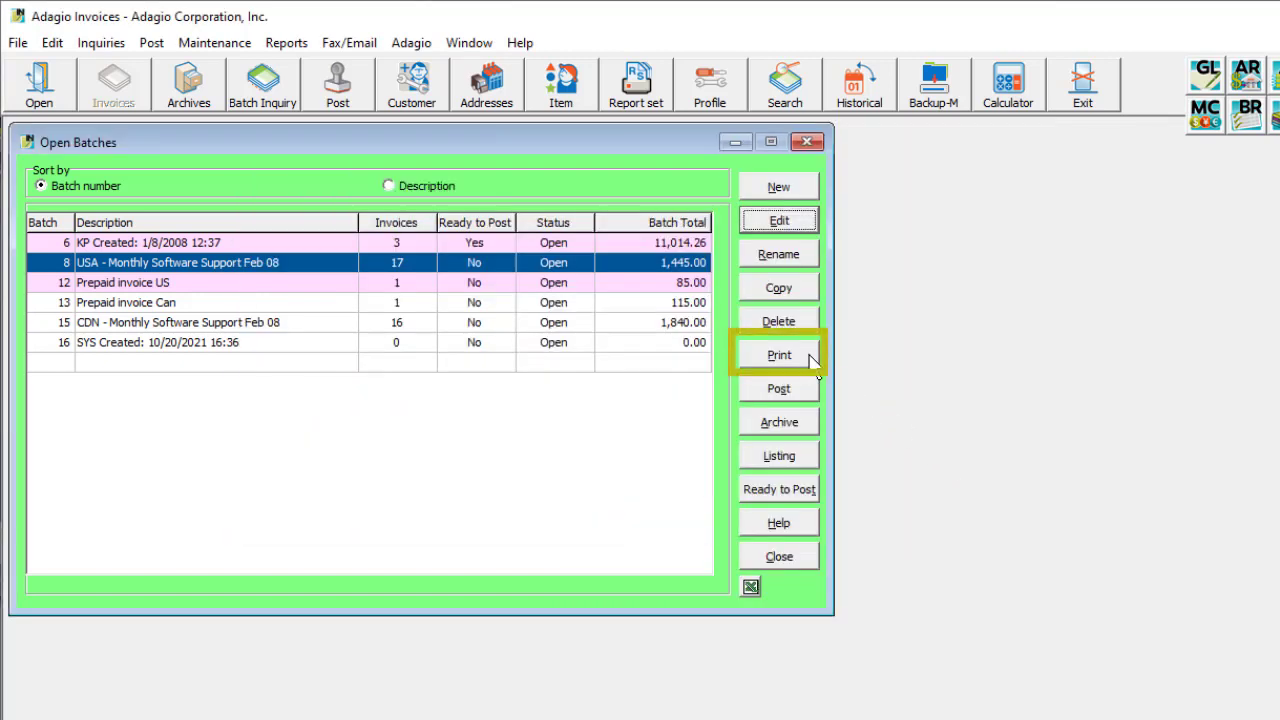
{"action": "mouse_move", "coordinate": [809, 473]}
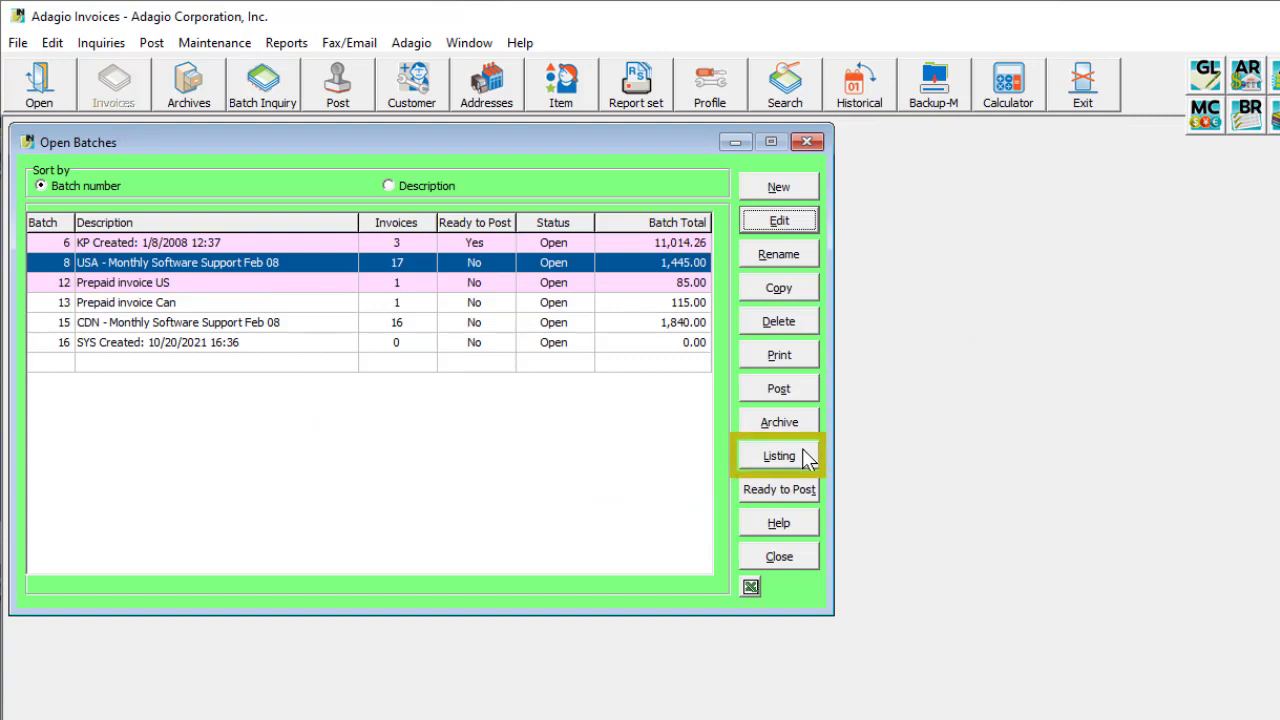